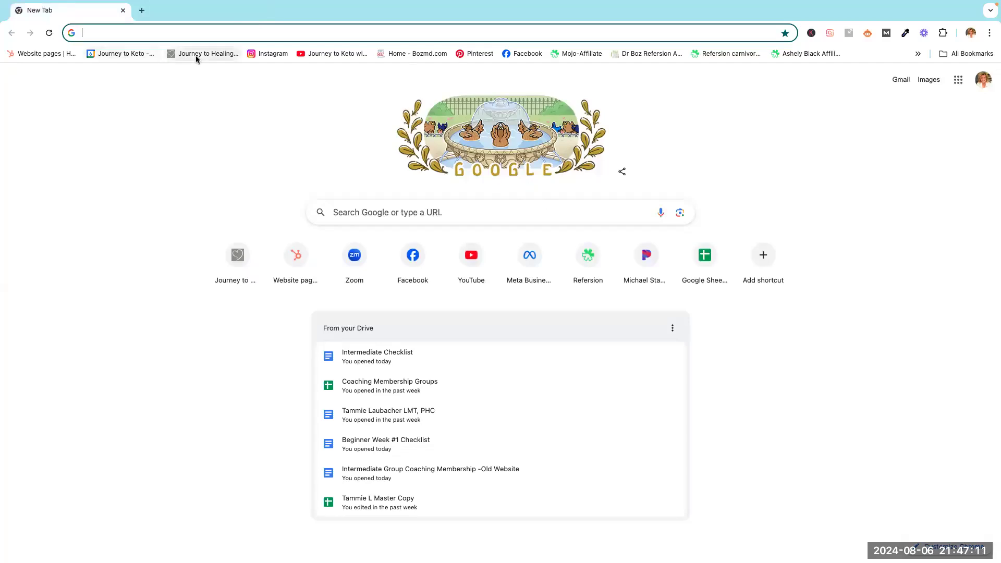
mouse_move(206, 54)
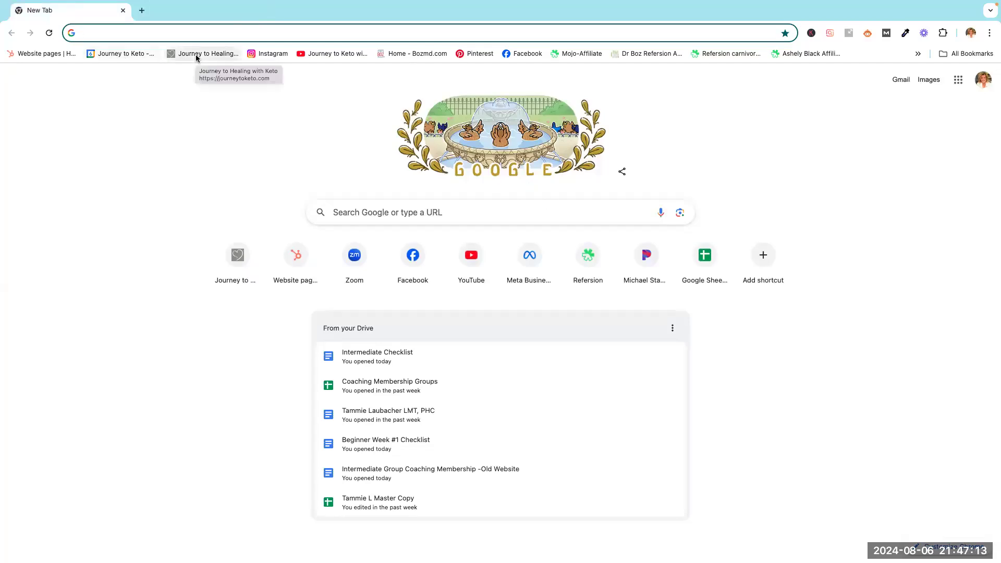
Load the Journey to Healing home page from the bookmarks bar.
click(207, 54)
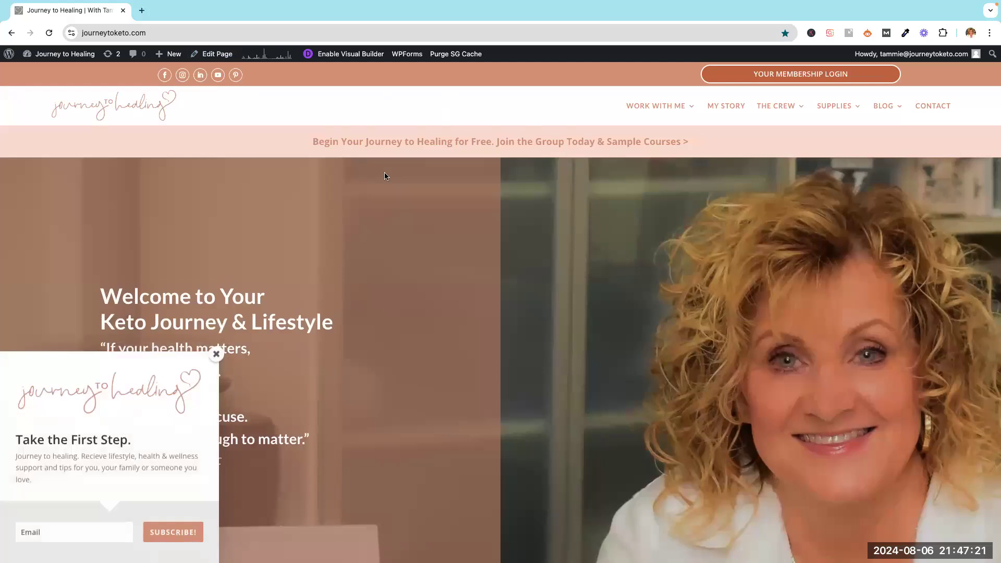
mouse_move(383, 348)
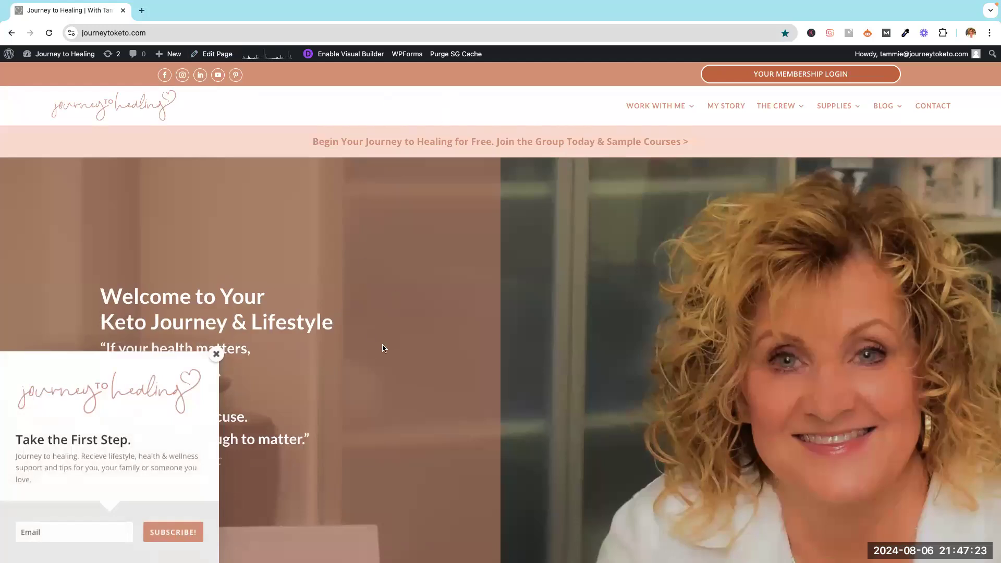
mouse_move(223, 372)
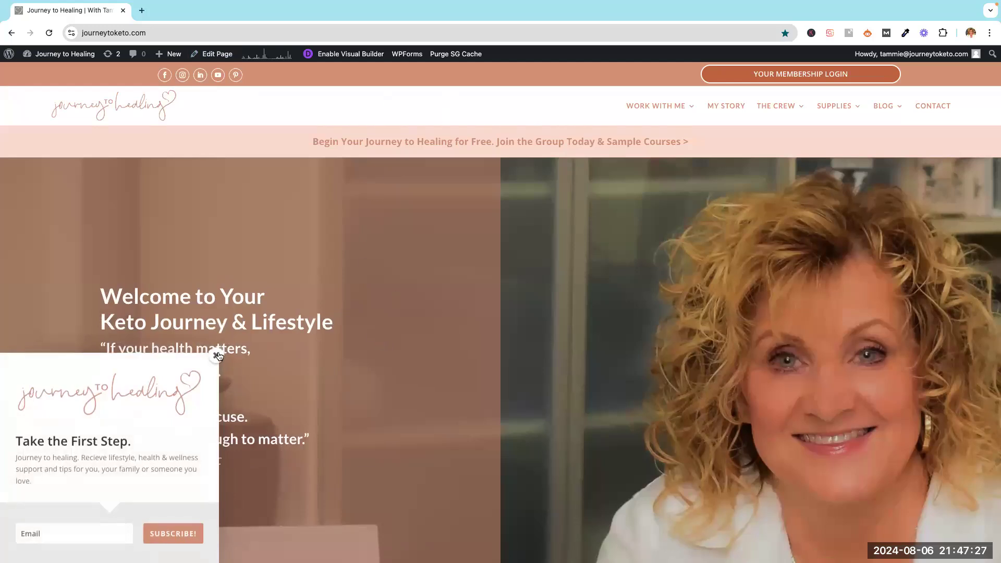
Dismiss the 'Take the First Step' subscribe popup to reveal the welcome quote.
click(218, 356)
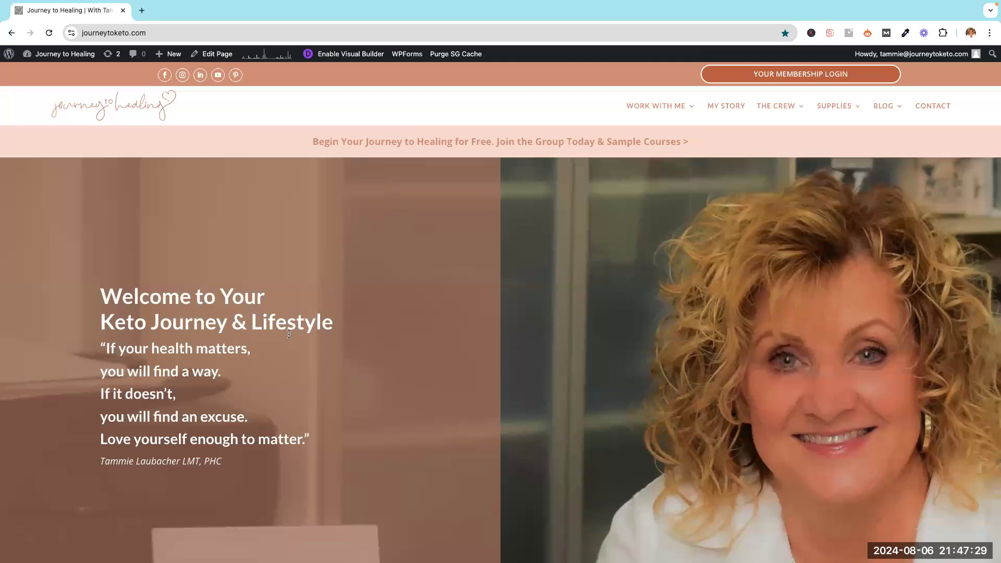
mouse_move(587, 116)
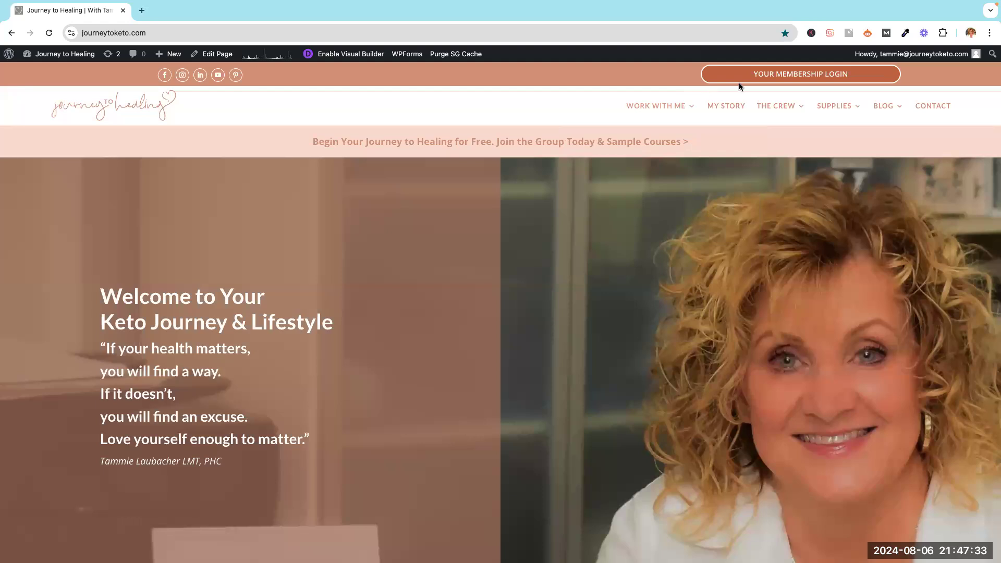
mouse_move(848, 73)
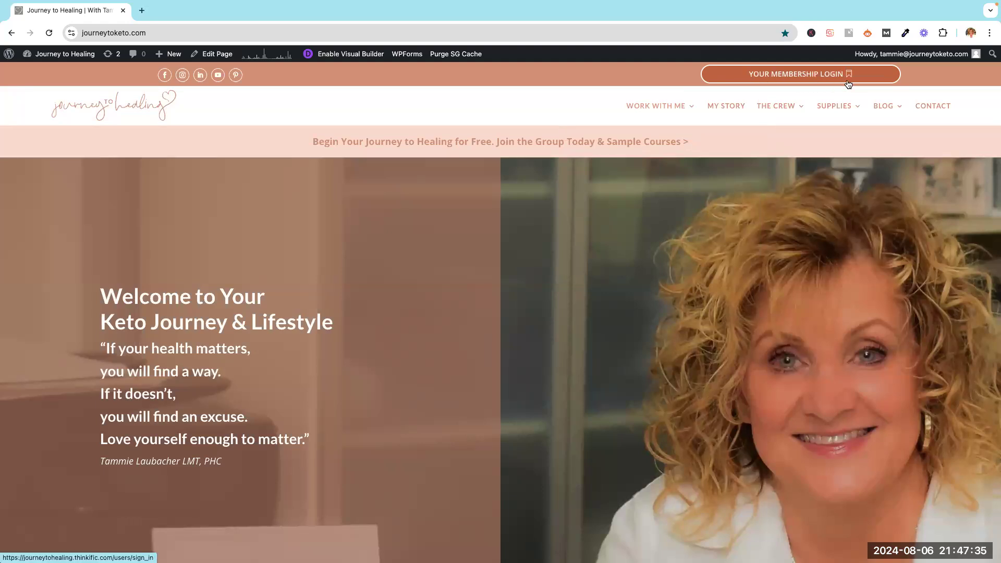
mouse_move(733, 75)
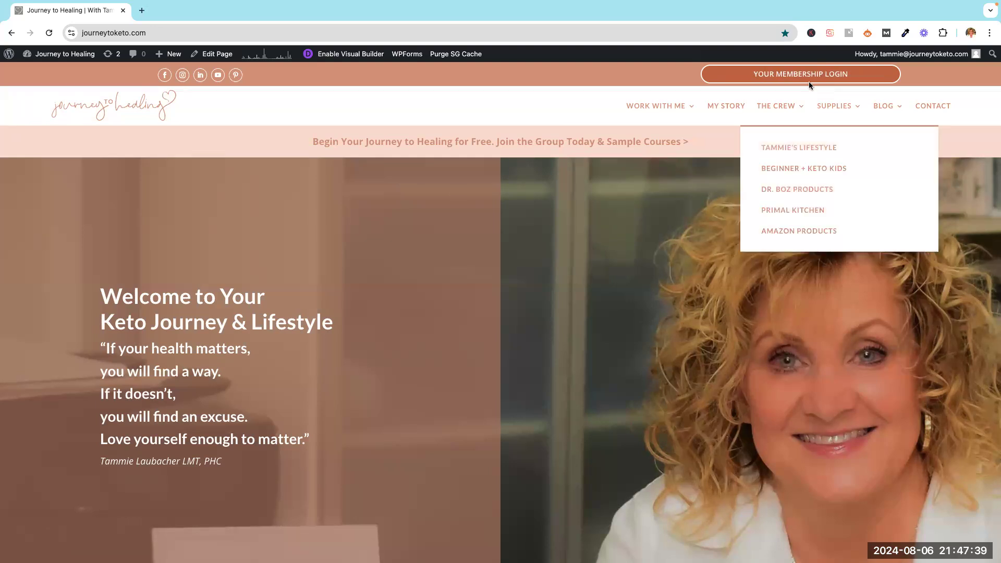
mouse_move(808, 76)
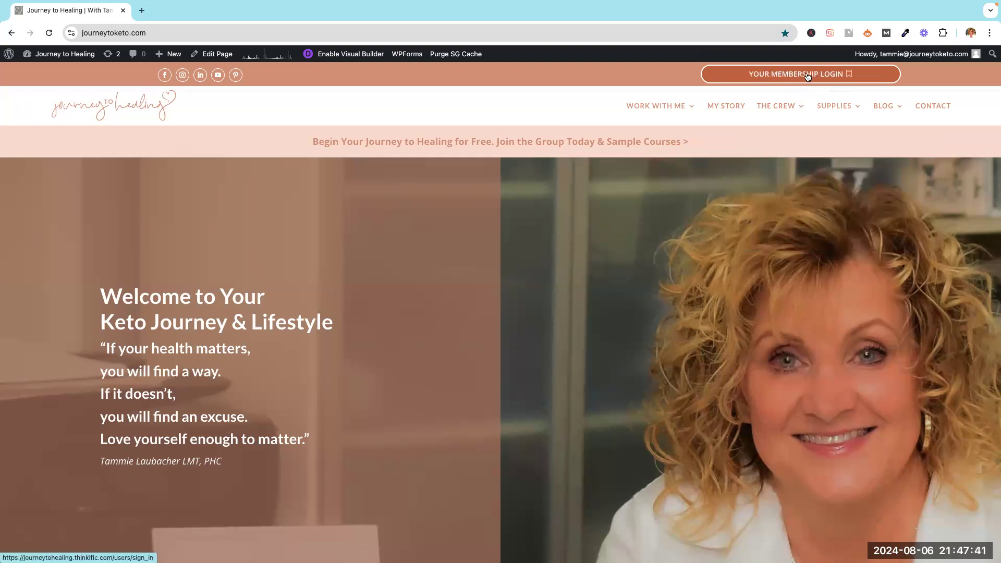
Go to Your Membership Login and autofill the saved email and password.
click(800, 73)
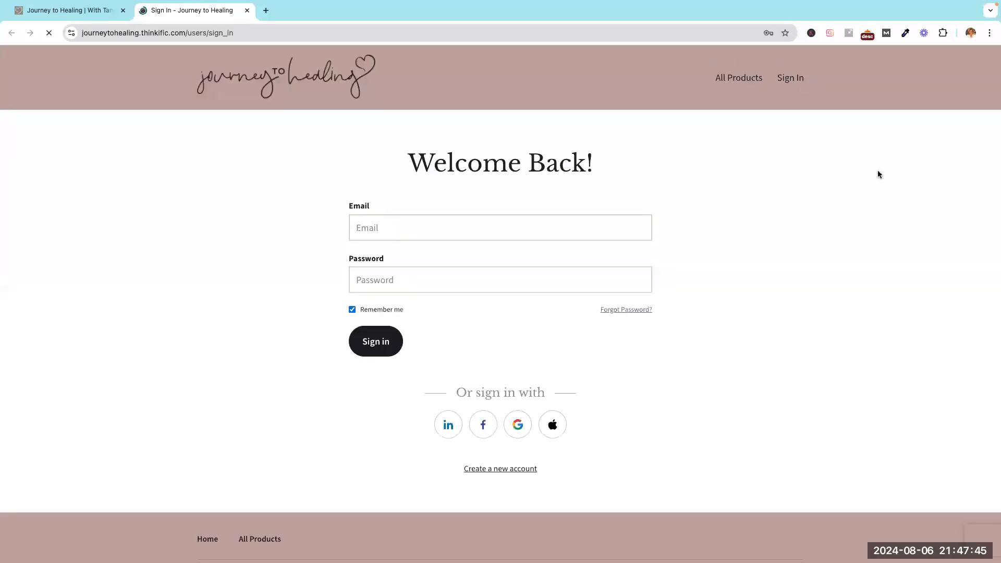
click(500, 228)
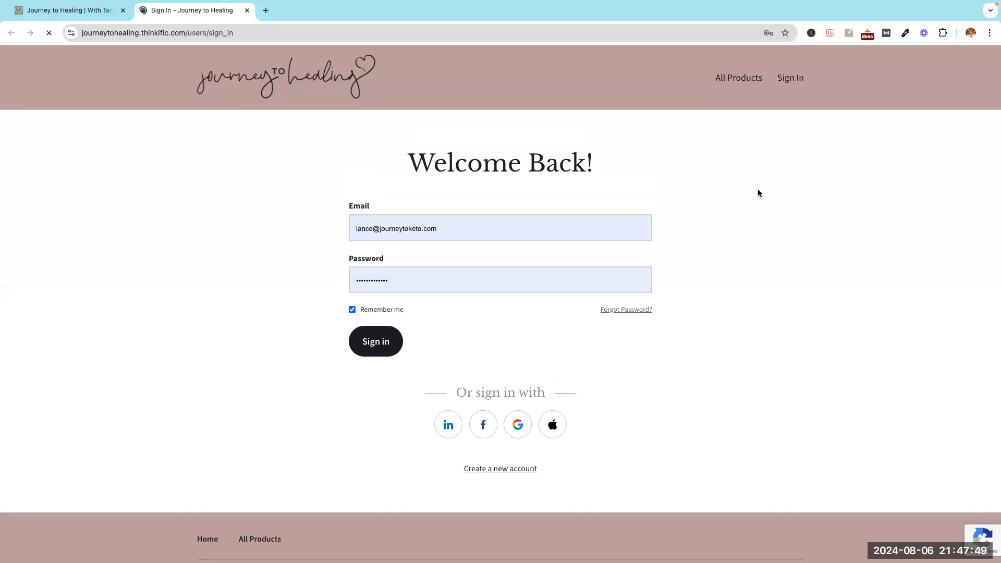
click(454, 228)
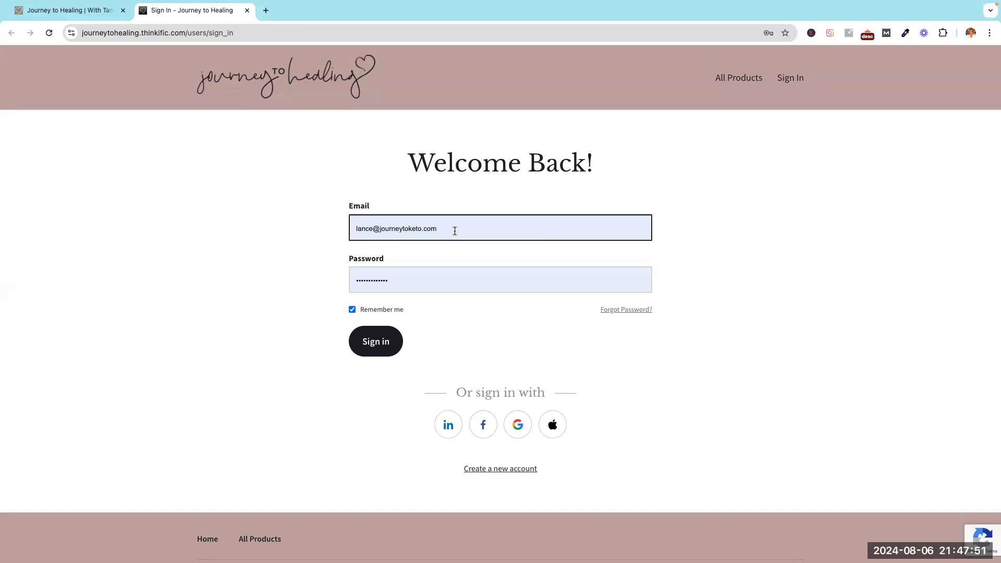
mouse_move(412, 205)
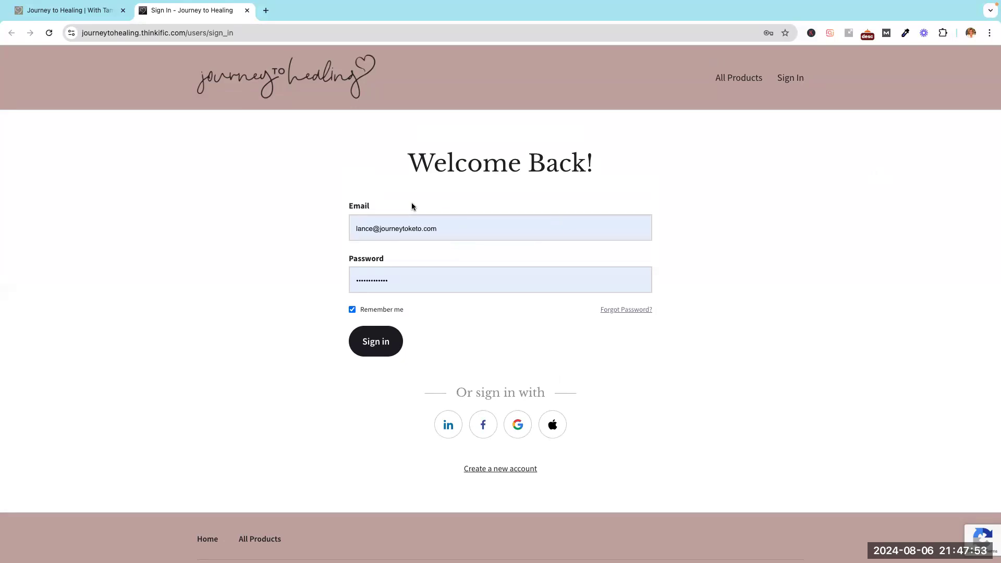
mouse_move(398, 296)
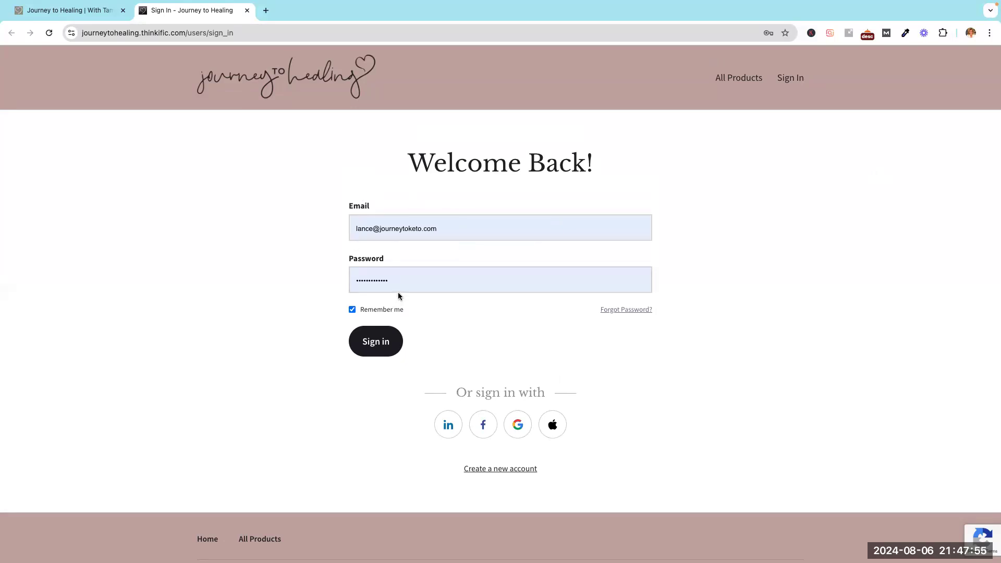
click(500, 279)
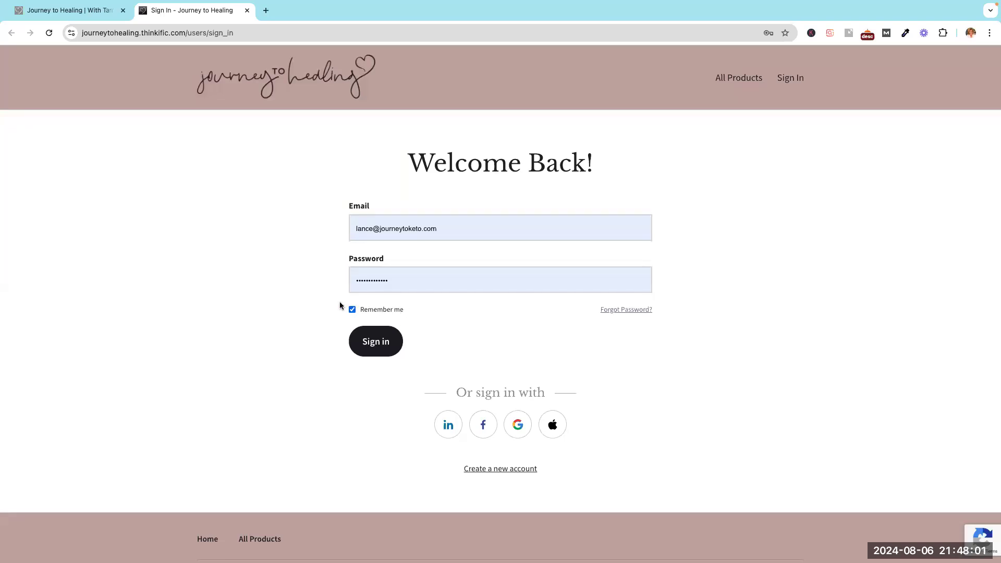
mouse_move(414, 313)
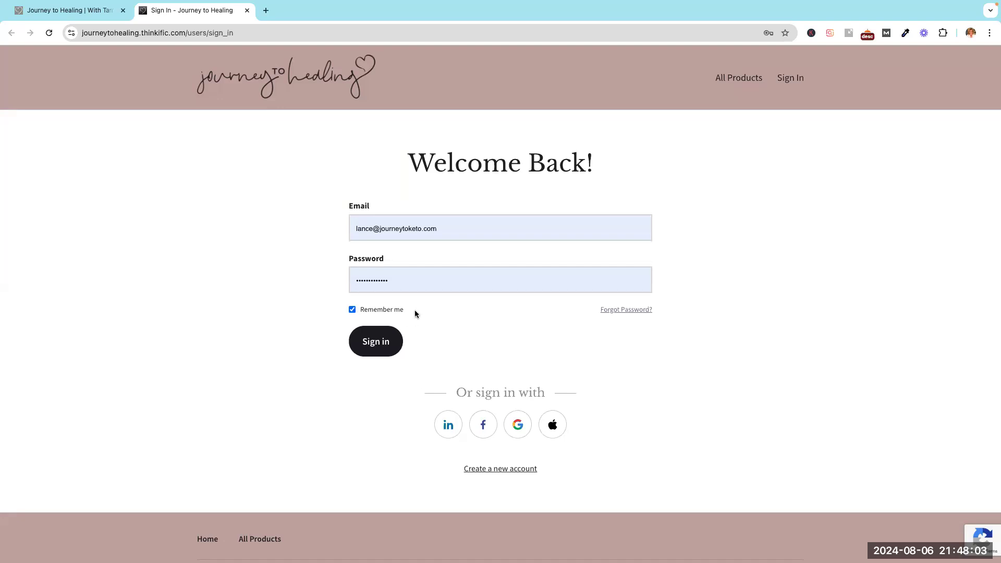
mouse_move(625, 310)
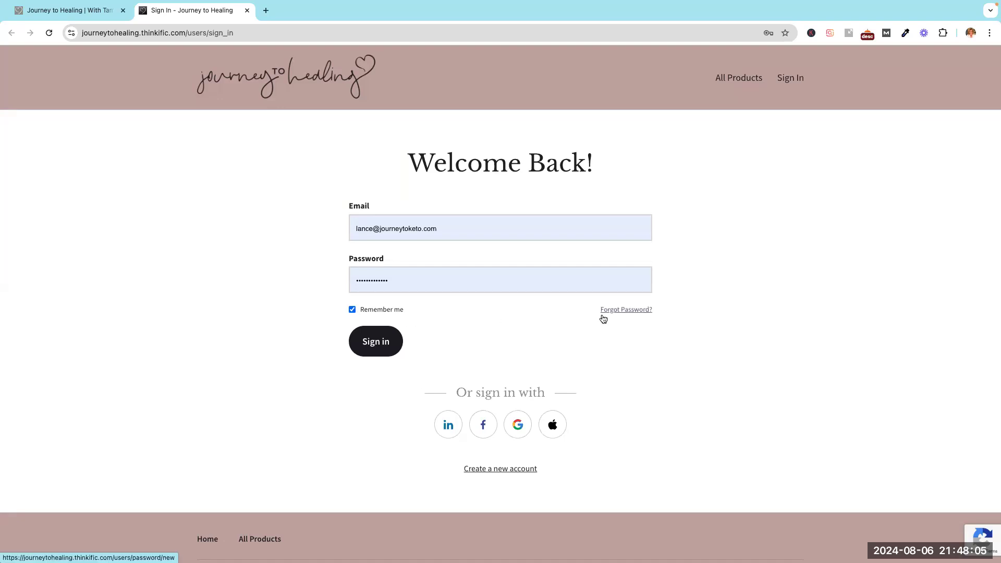
mouse_move(586, 315)
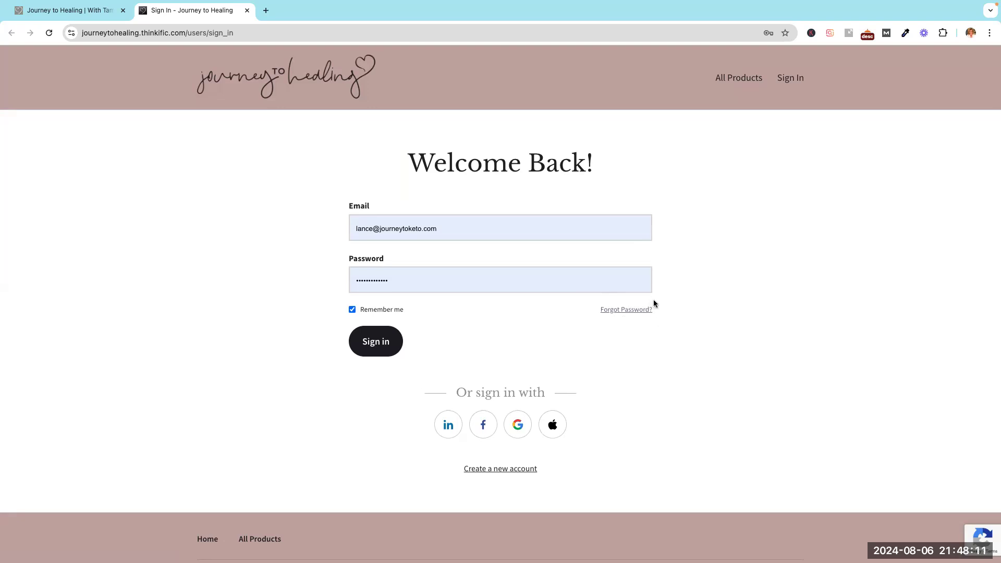
mouse_move(659, 320)
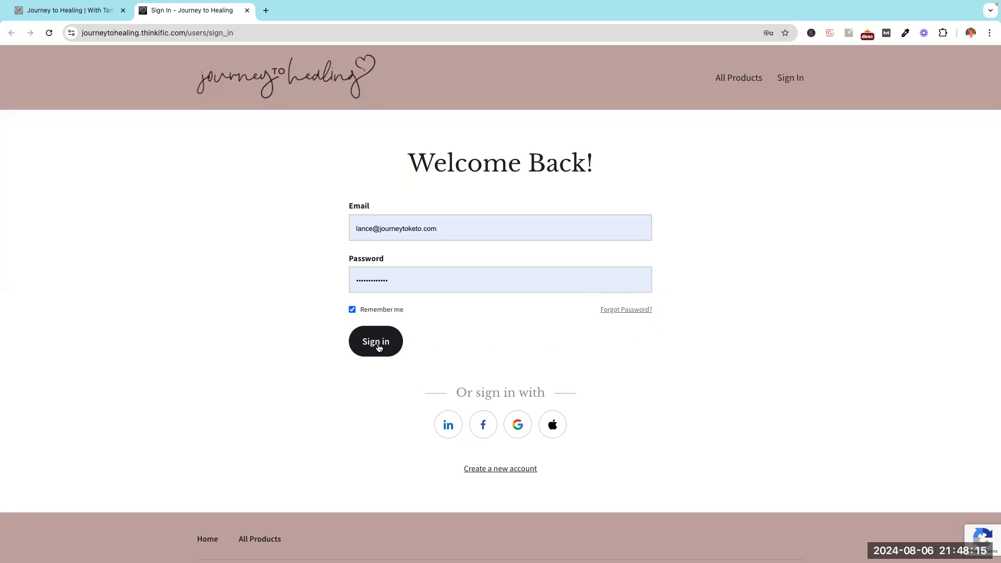
mouse_move(425, 346)
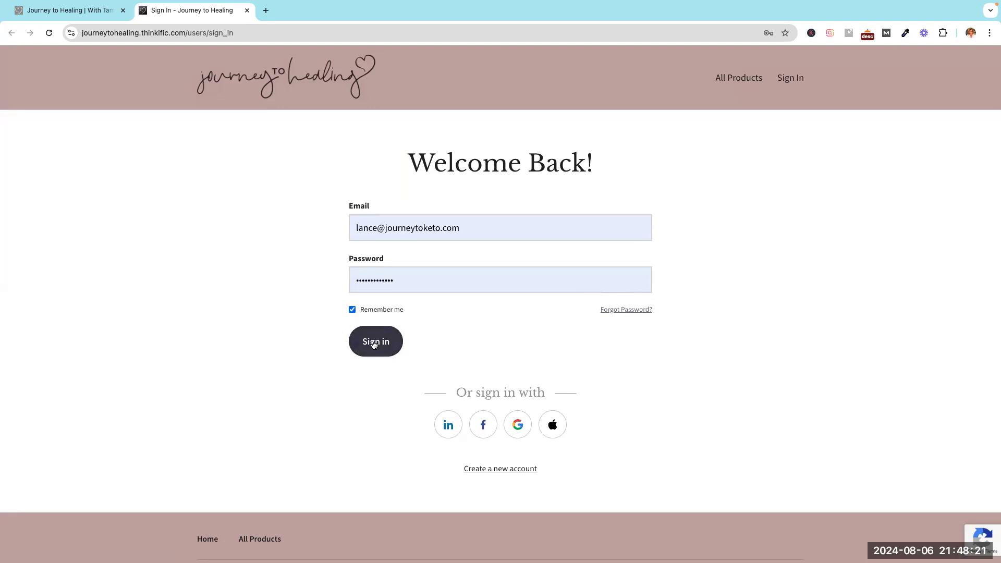
Sign in and review the three enrolled courses on My Dashboard.
click(376, 341)
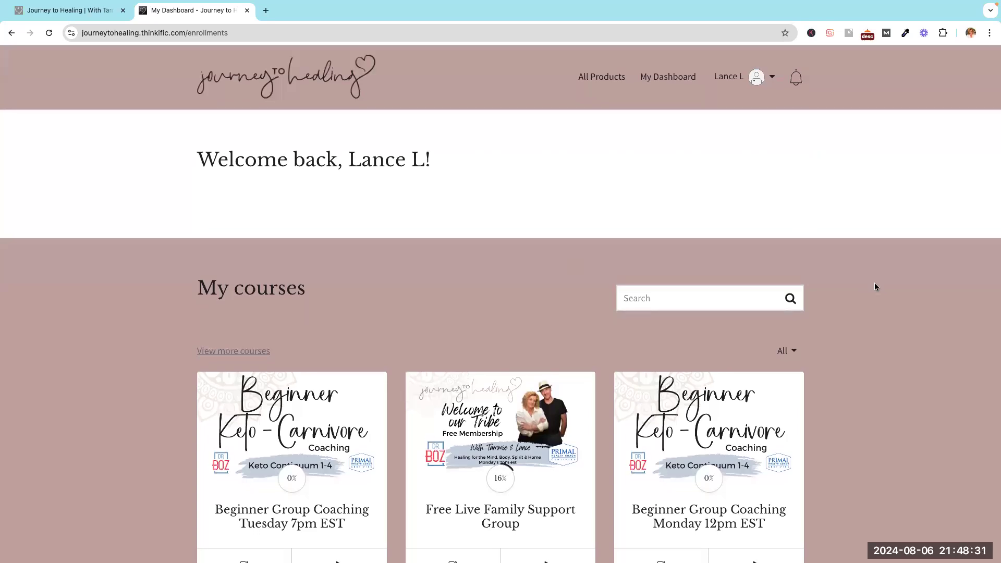
scroll(down, 3)
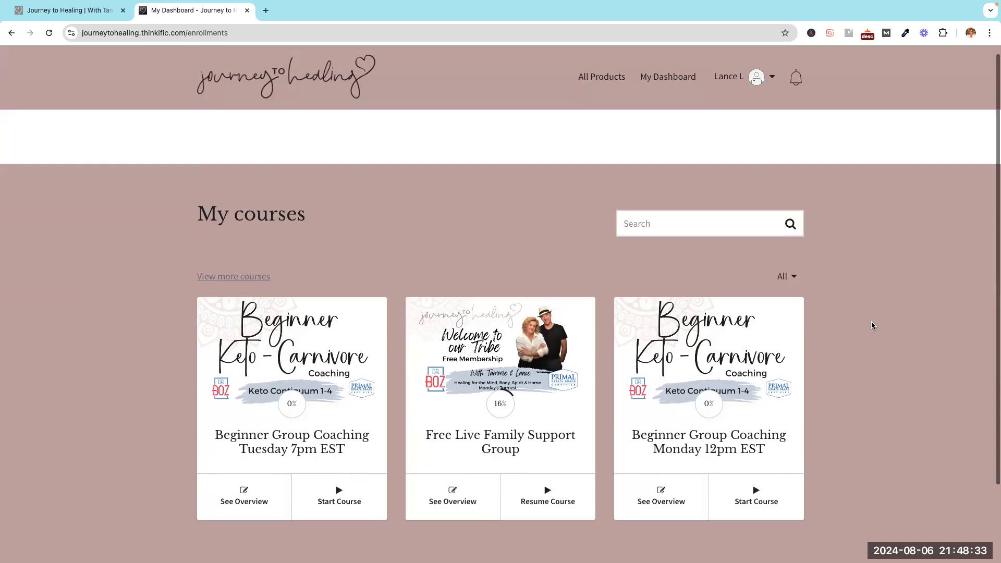
scroll(down, 3)
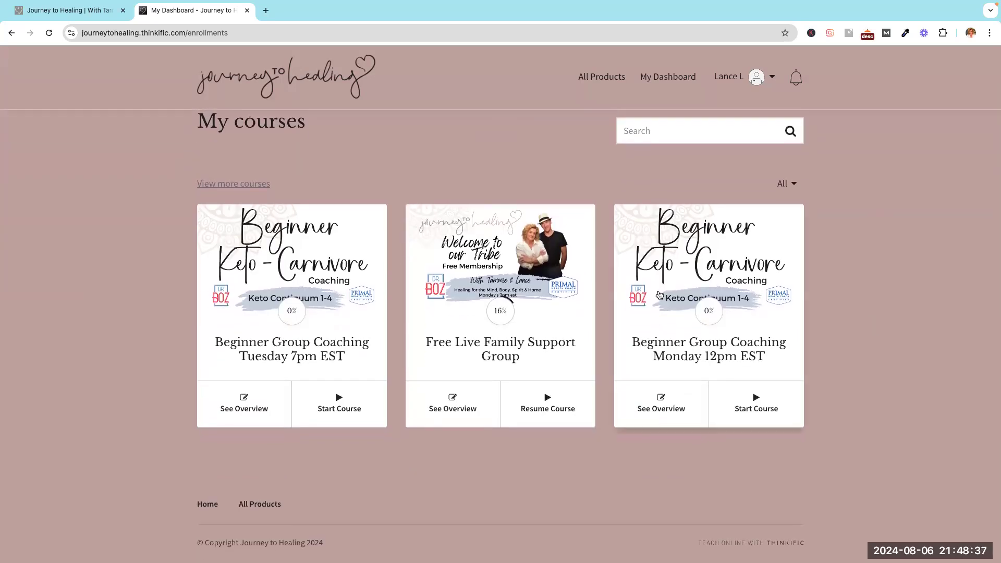
mouse_move(510, 301)
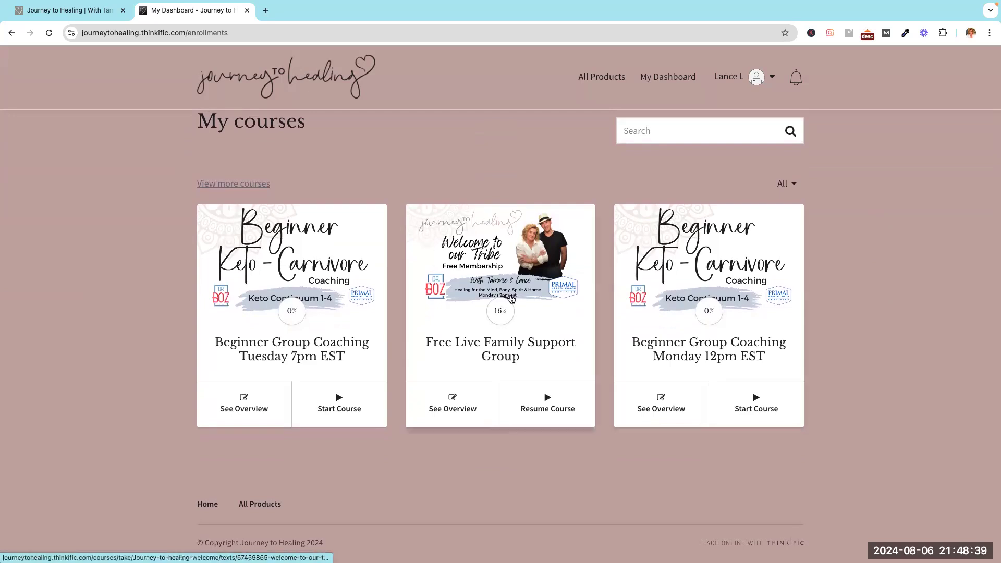
mouse_move(369, 314)
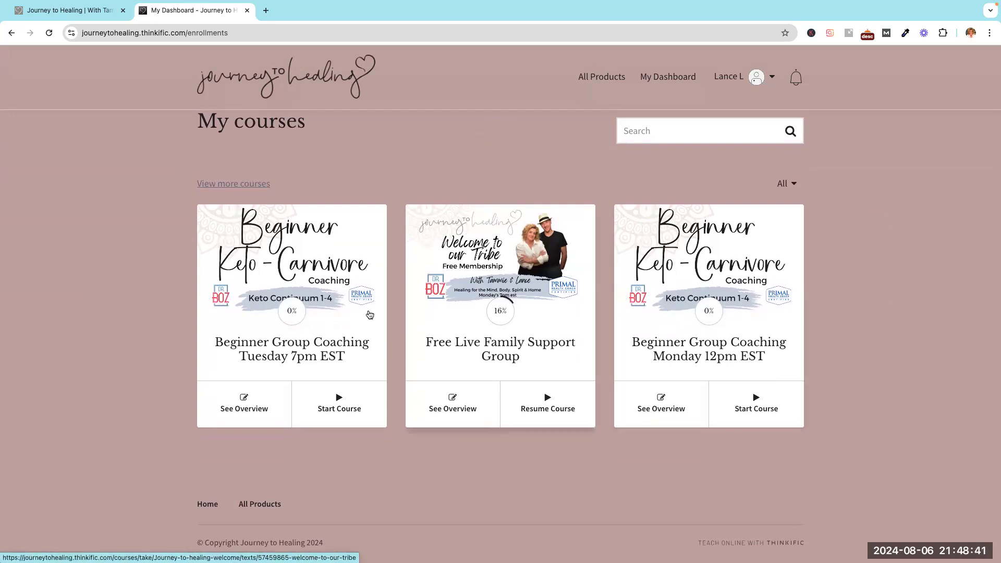
mouse_move(501, 380)
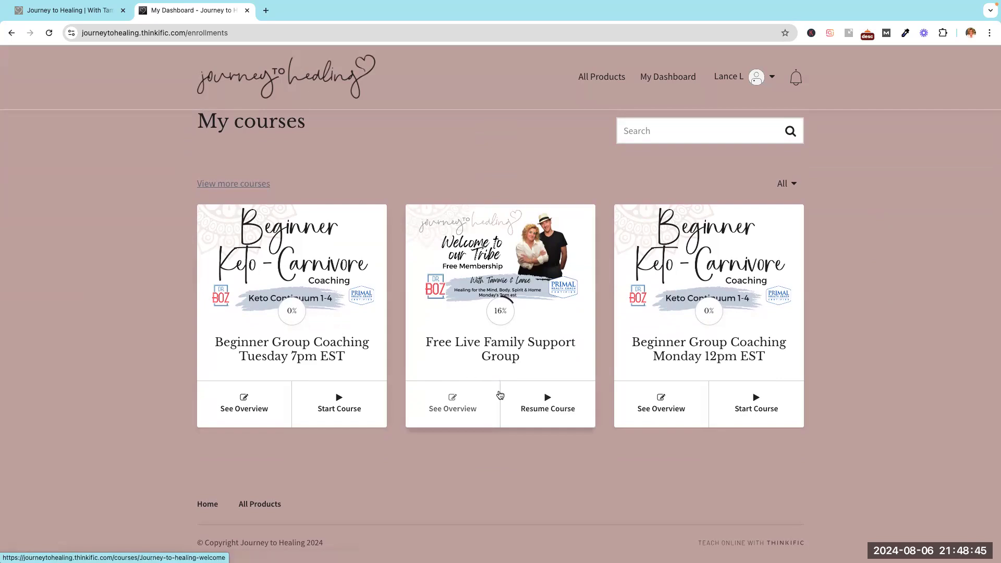
mouse_move(451, 409)
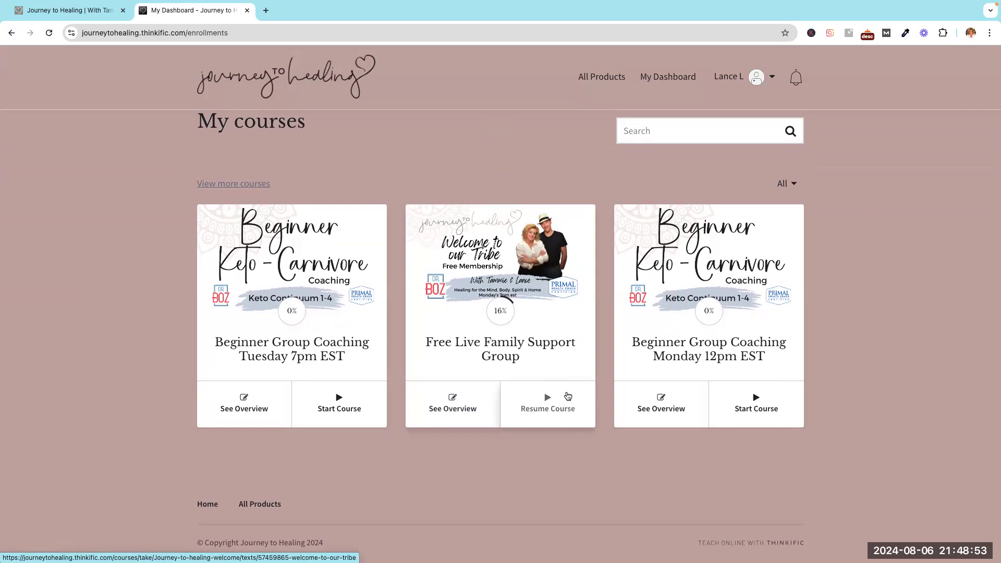
mouse_move(531, 429)
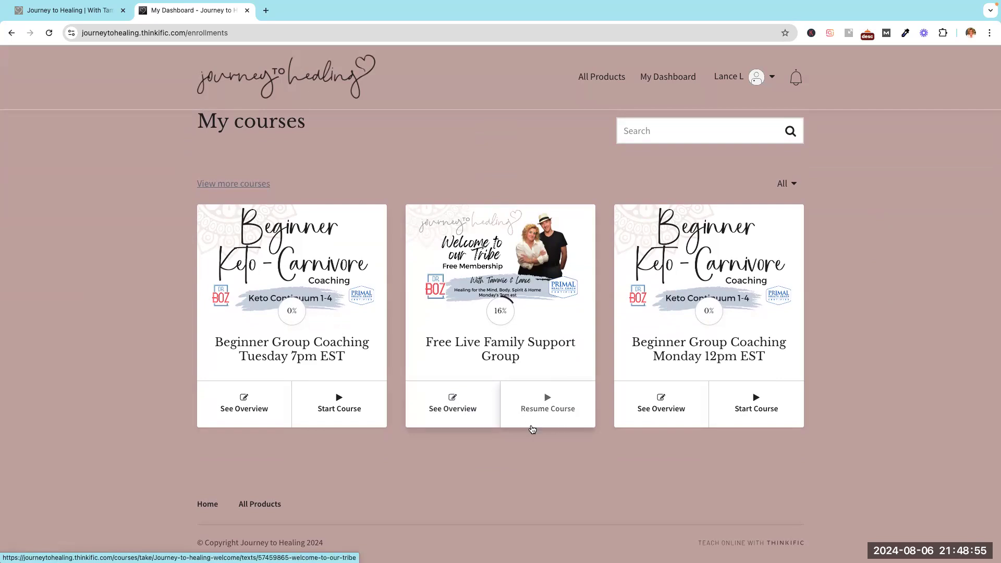
mouse_move(541, 430)
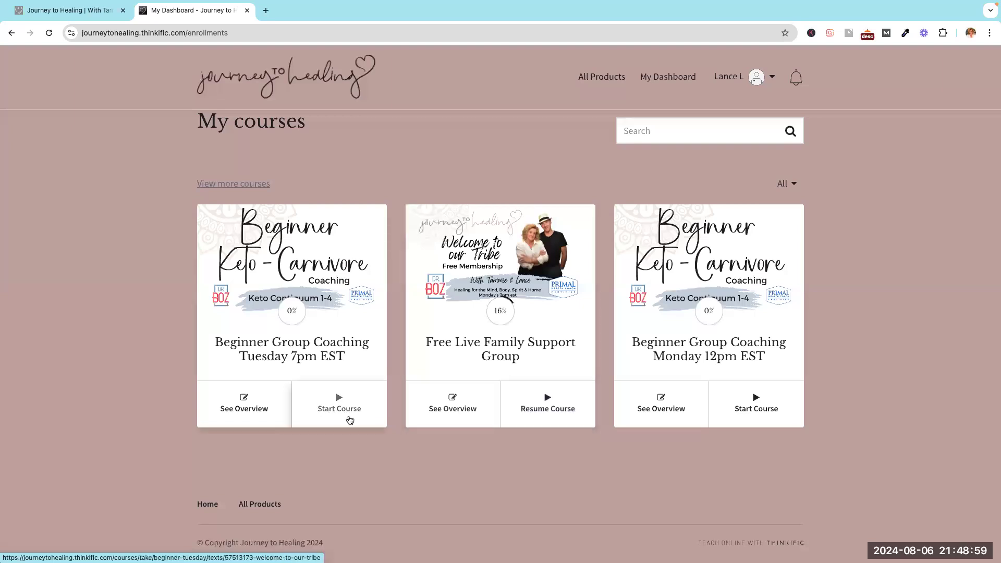
mouse_move(390, 422)
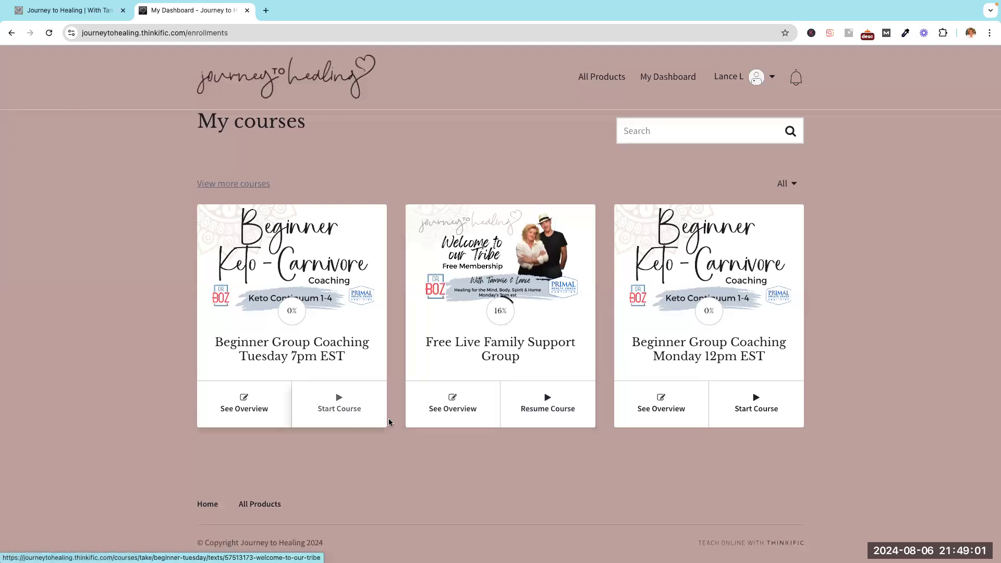
mouse_move(363, 393)
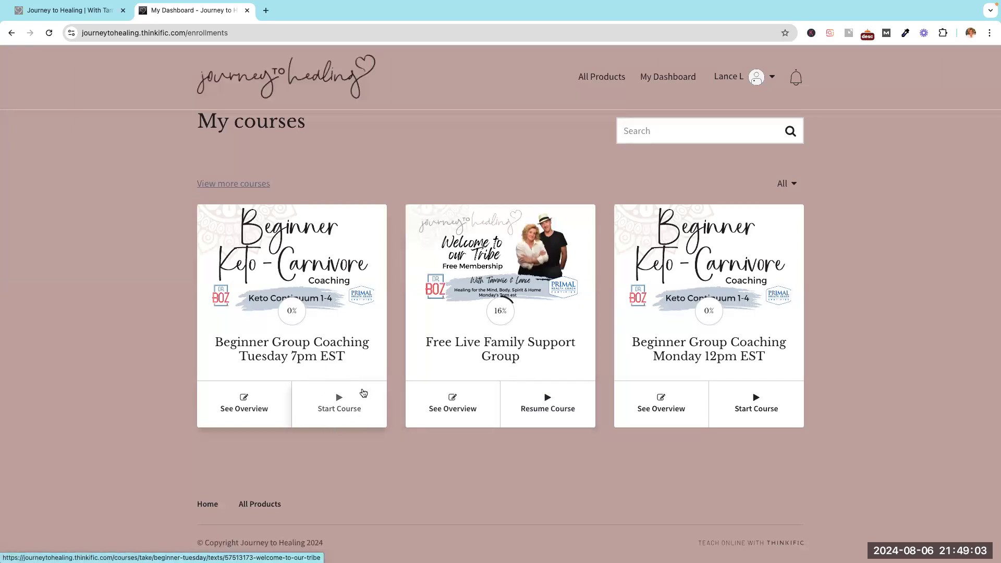
mouse_move(357, 425)
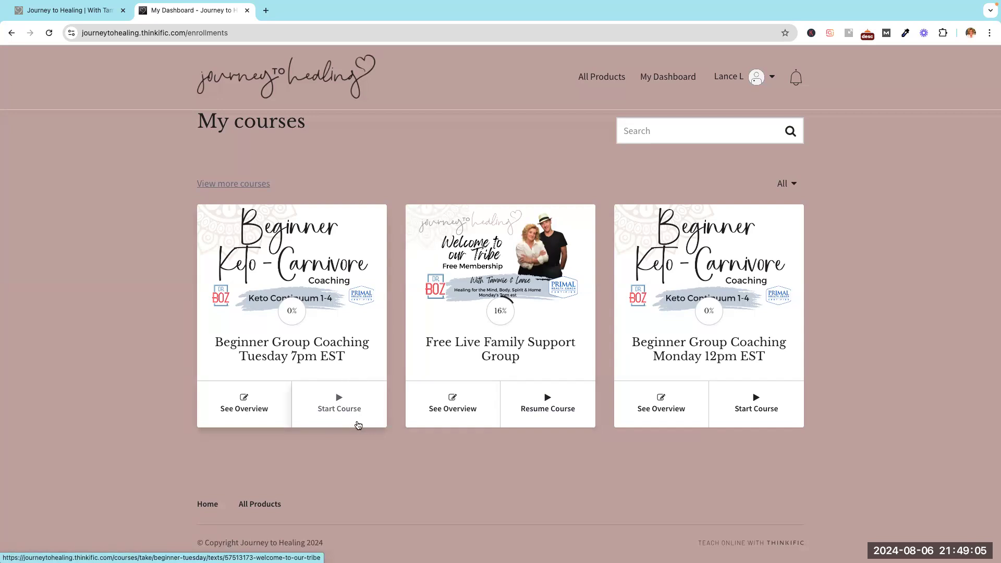
mouse_move(384, 404)
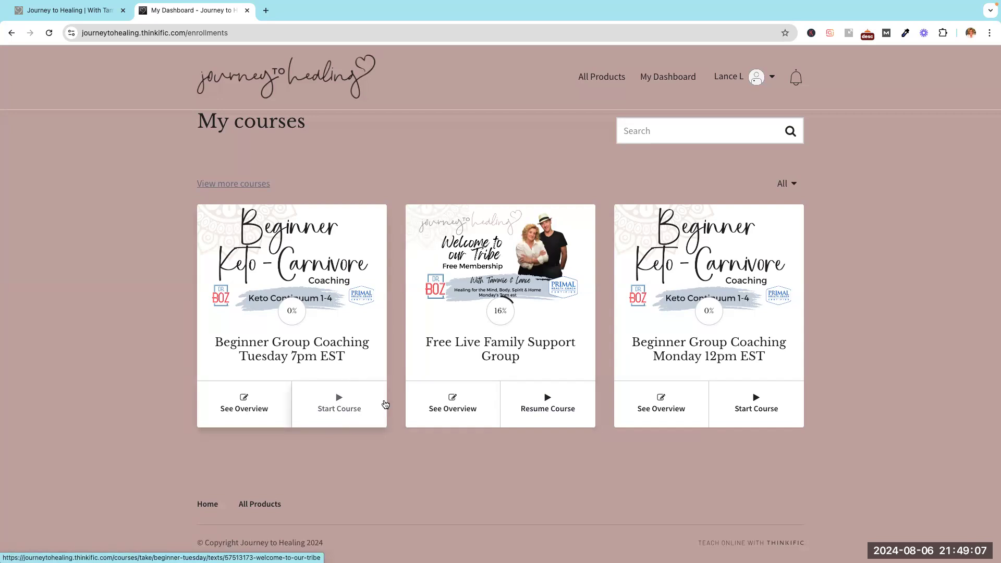
mouse_move(373, 422)
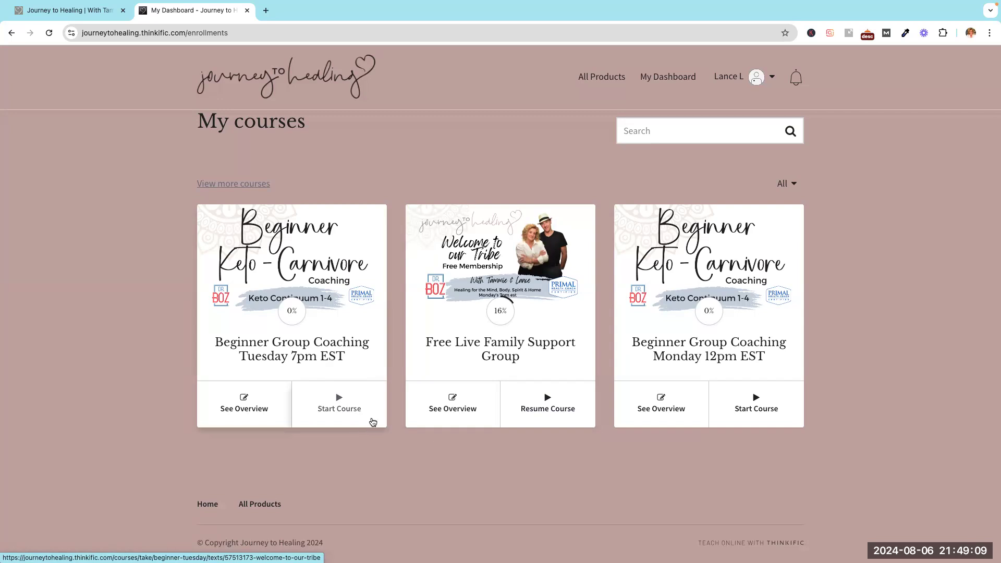
mouse_move(354, 409)
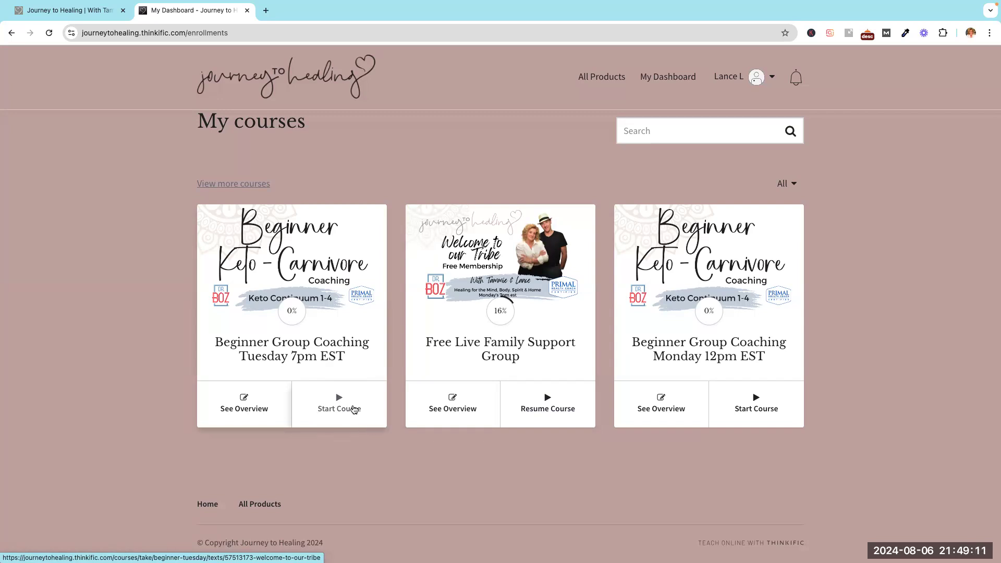
mouse_move(590, 426)
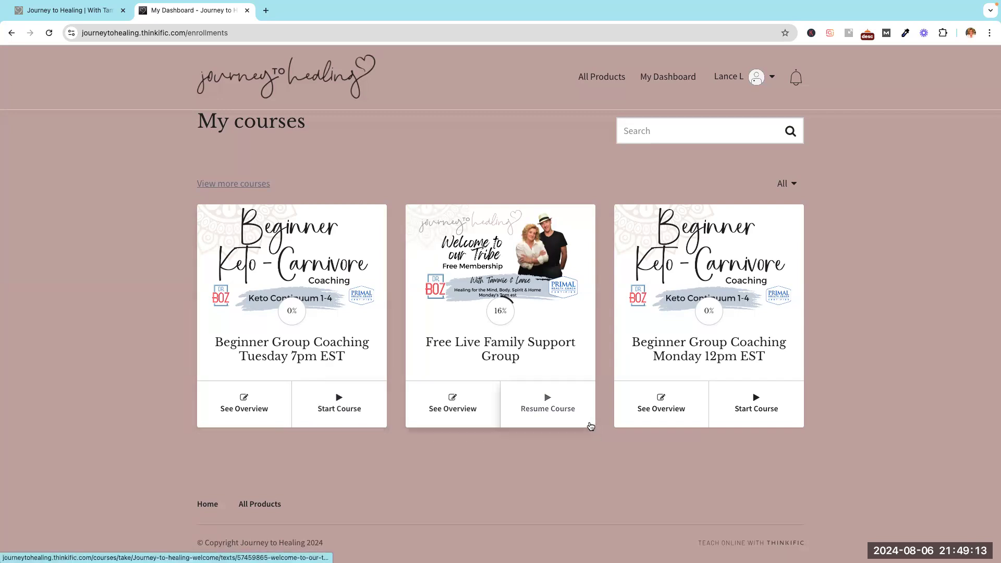
mouse_move(513, 397)
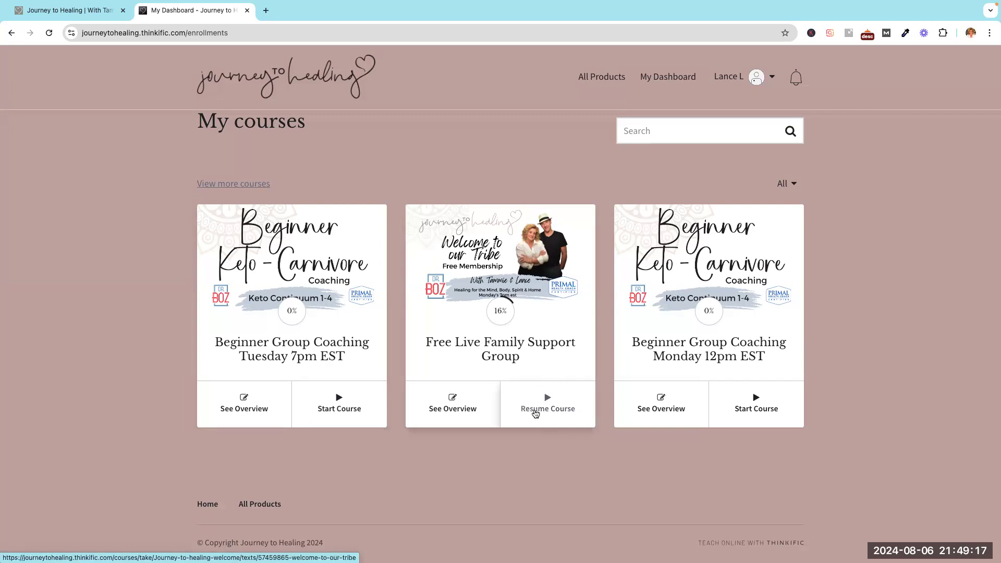
mouse_move(572, 419)
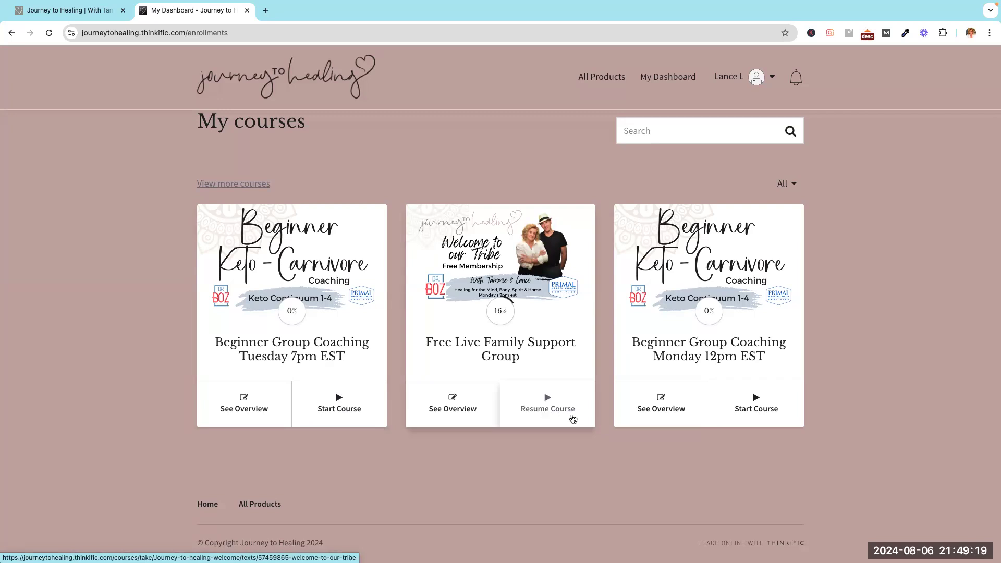
mouse_move(602, 396)
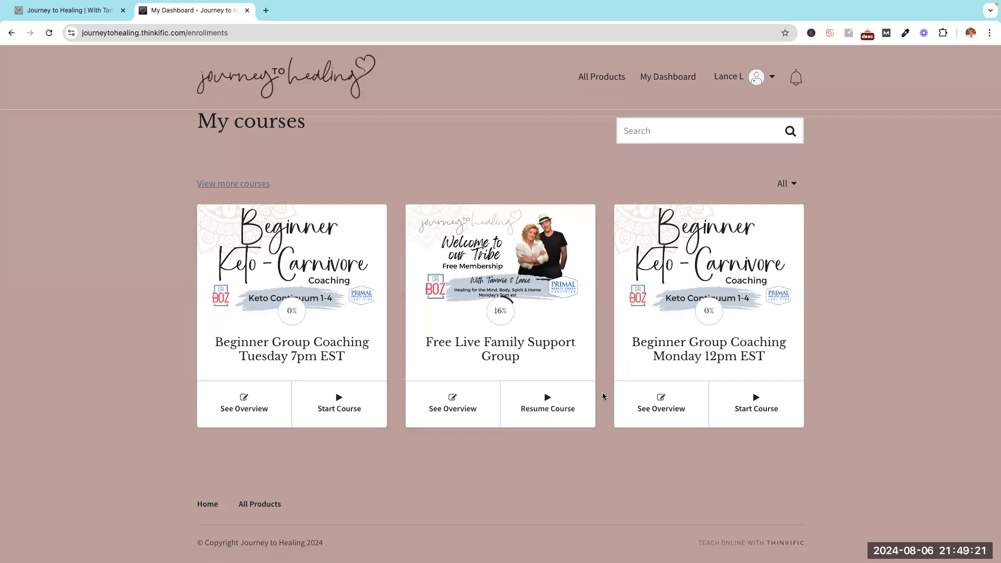
mouse_move(547, 404)
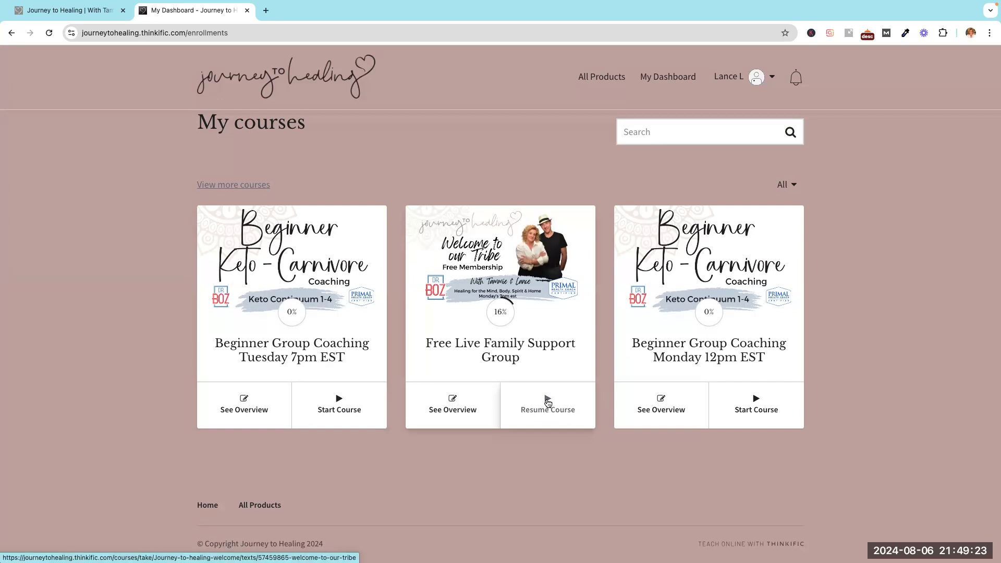
Resume the Free Live Family Support Group course from My courses.
click(547, 409)
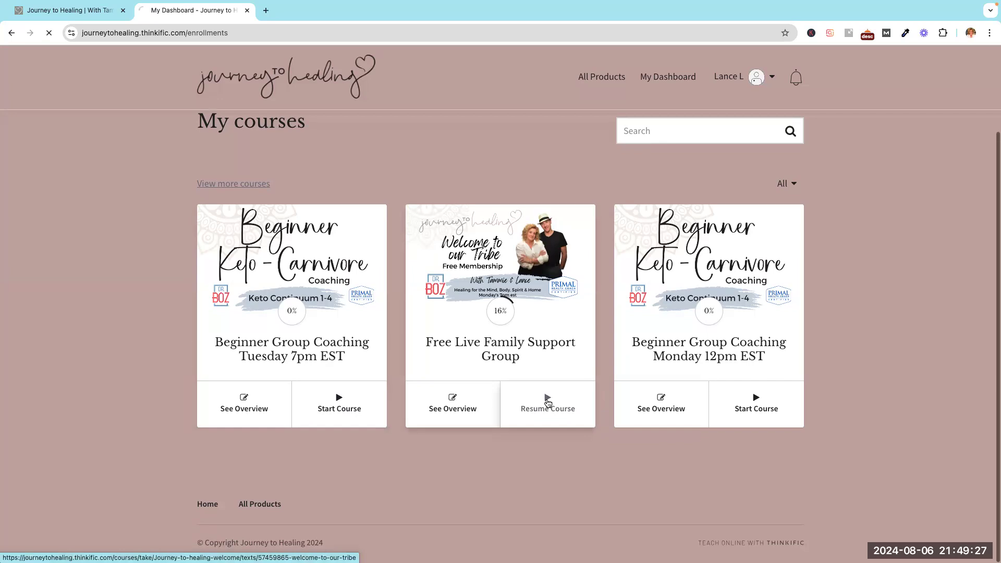
Read through the Welcome to Our Tribe lesson and return to its top.
click(546, 409)
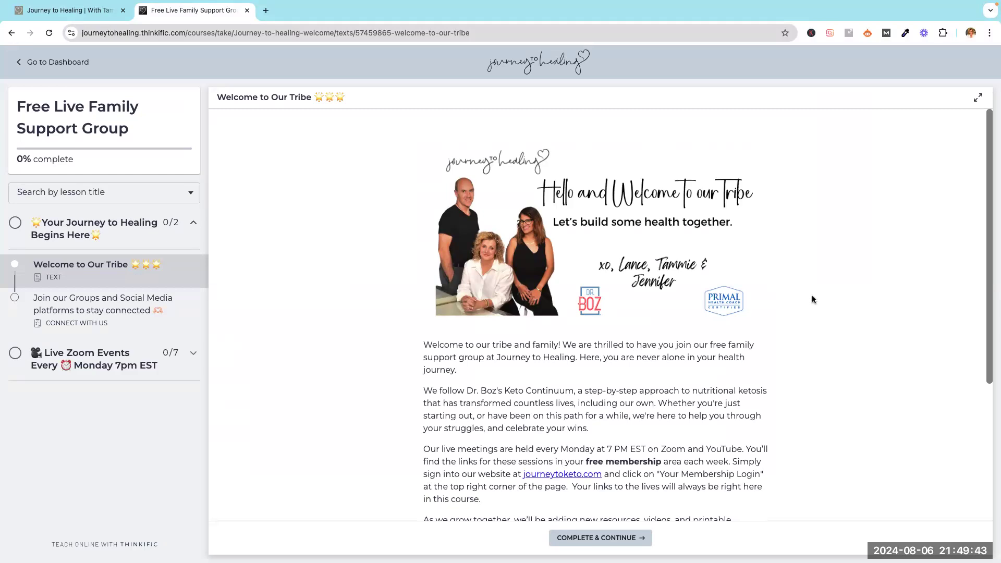
mouse_move(753, 198)
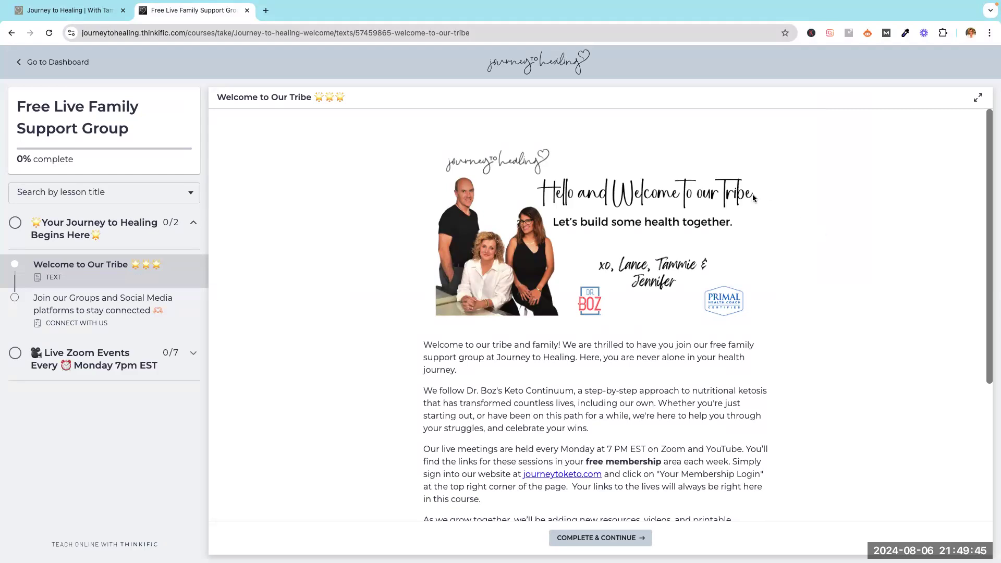
mouse_move(807, 301)
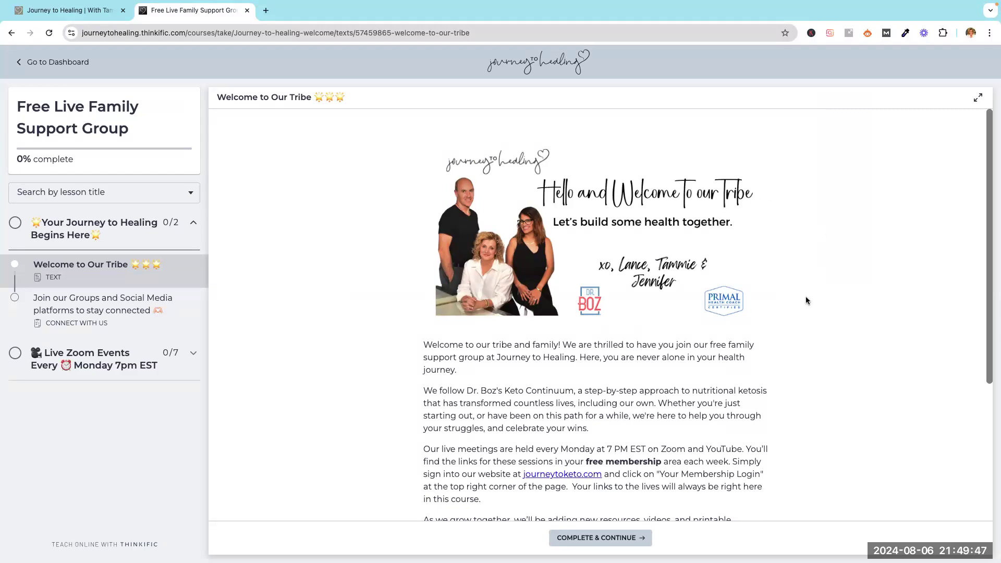
scroll(down, 3)
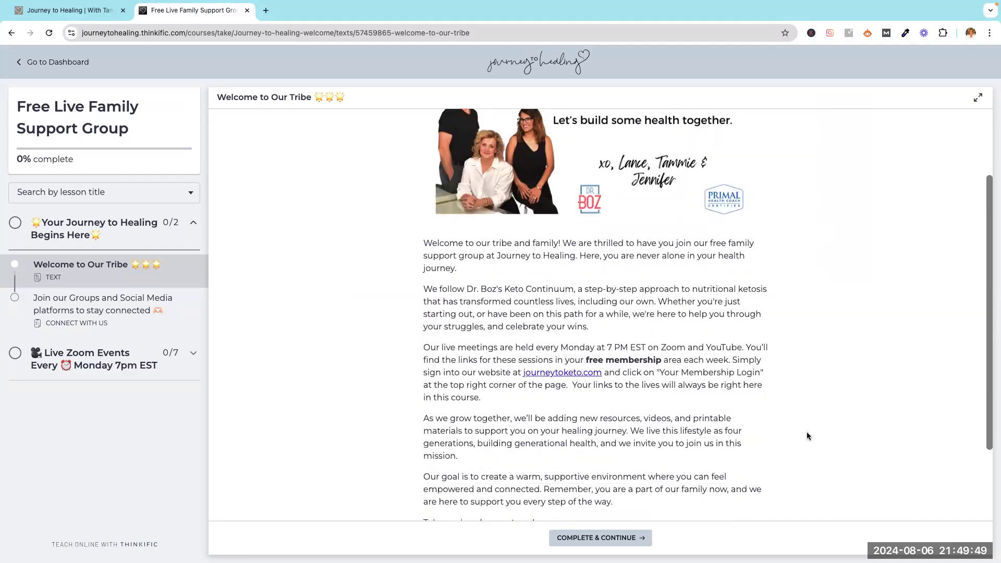
scroll(down, 3)
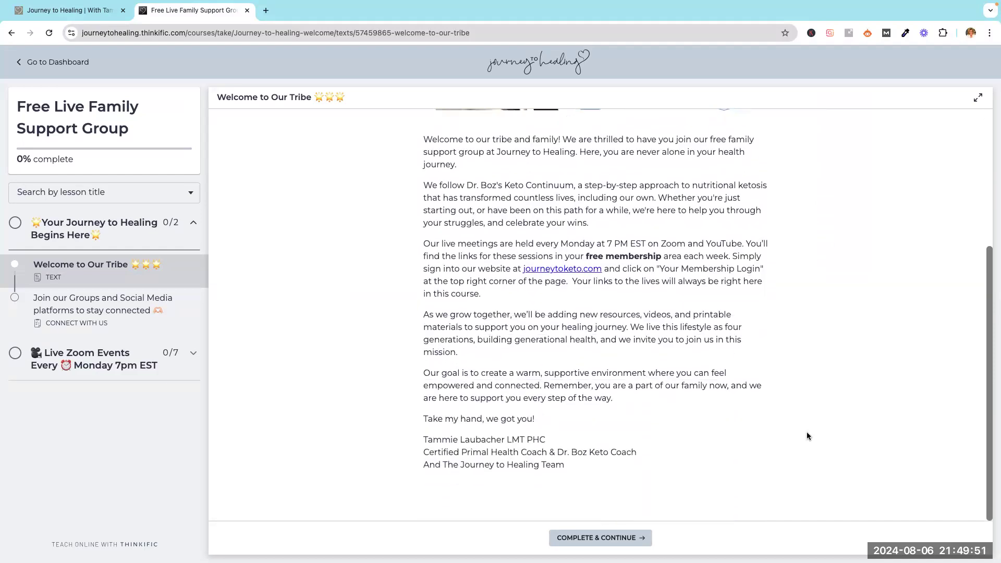
scroll(up, 3)
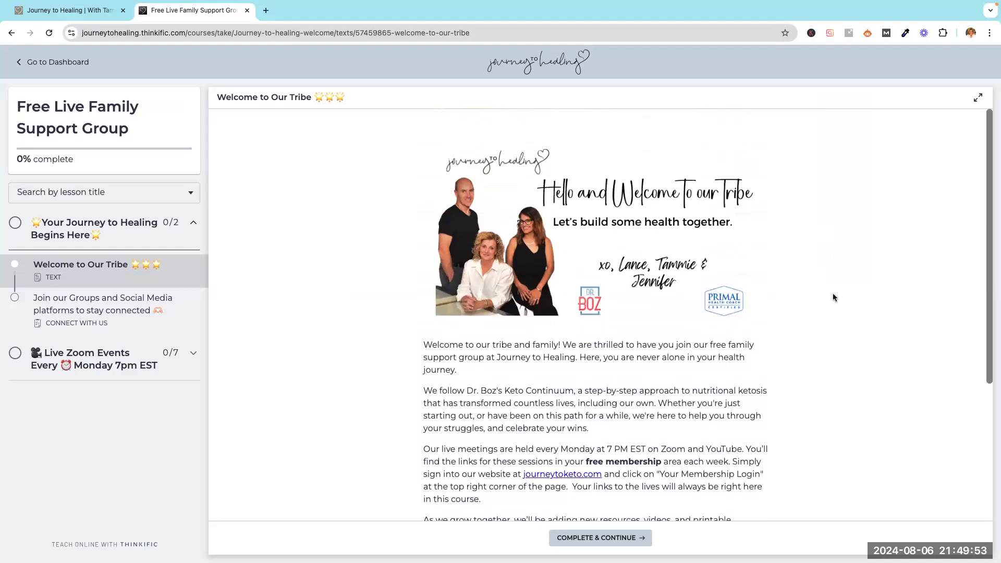
mouse_move(435, 186)
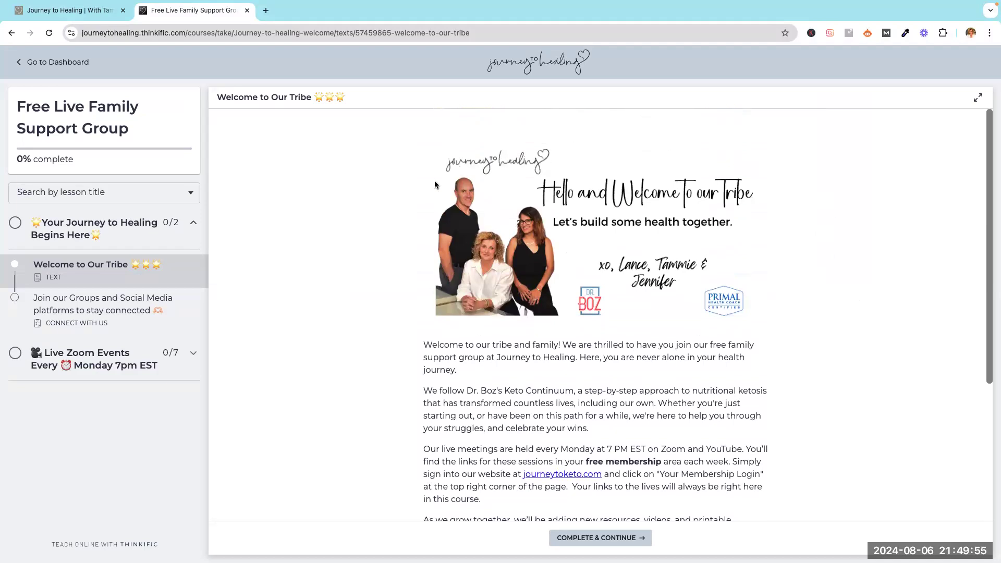
mouse_move(240, 340)
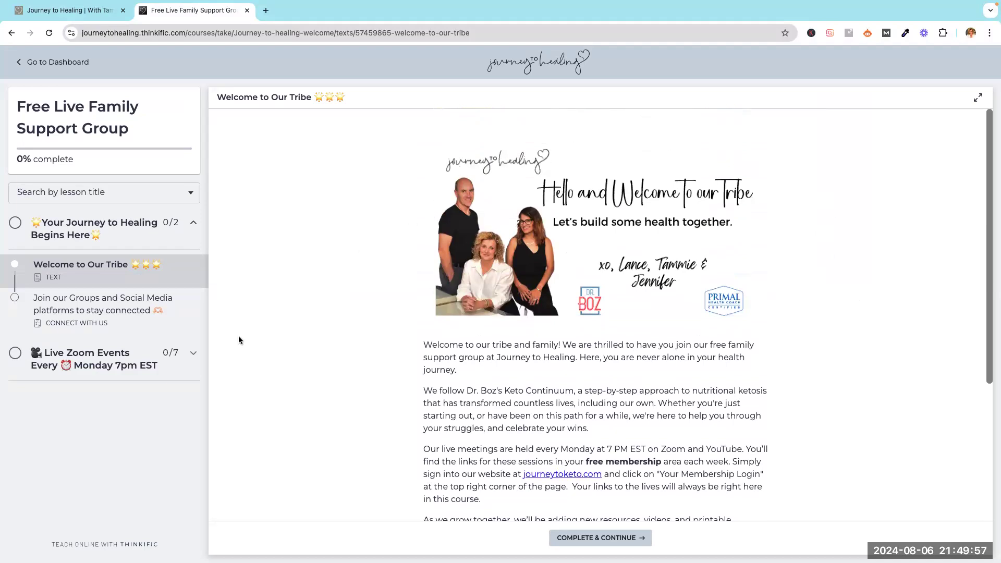
mouse_move(27, 337)
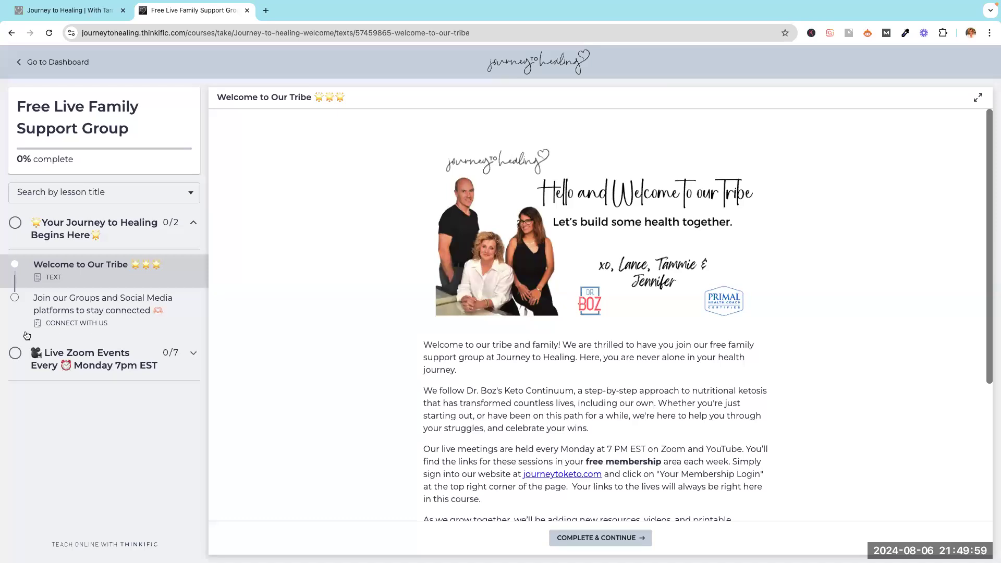
mouse_move(182, 381)
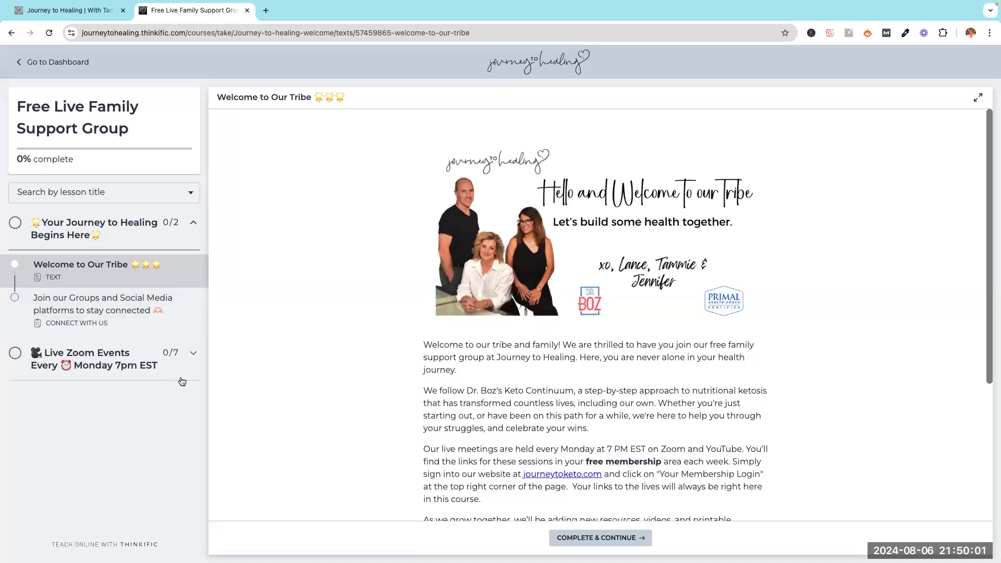
mouse_move(11, 343)
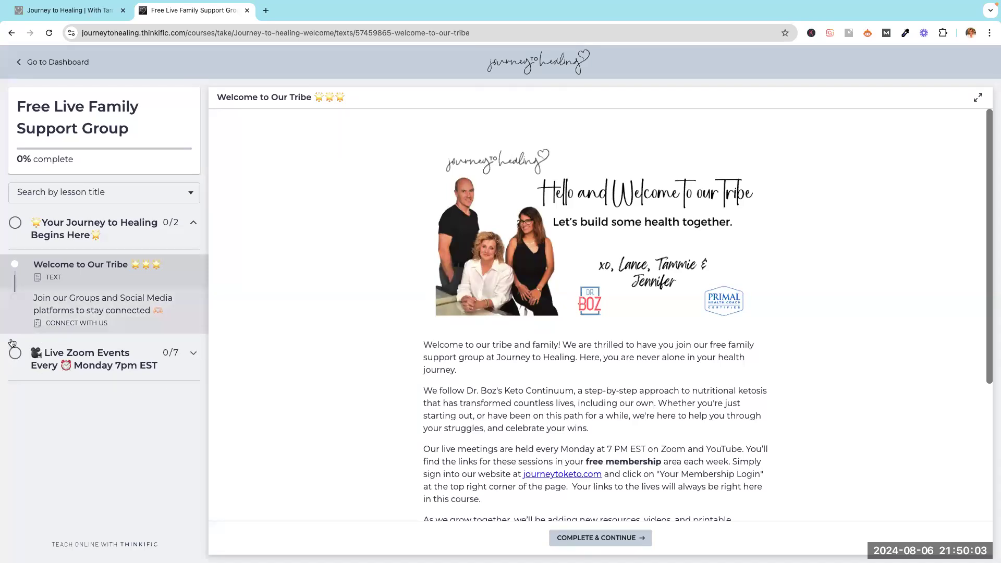
mouse_move(203, 364)
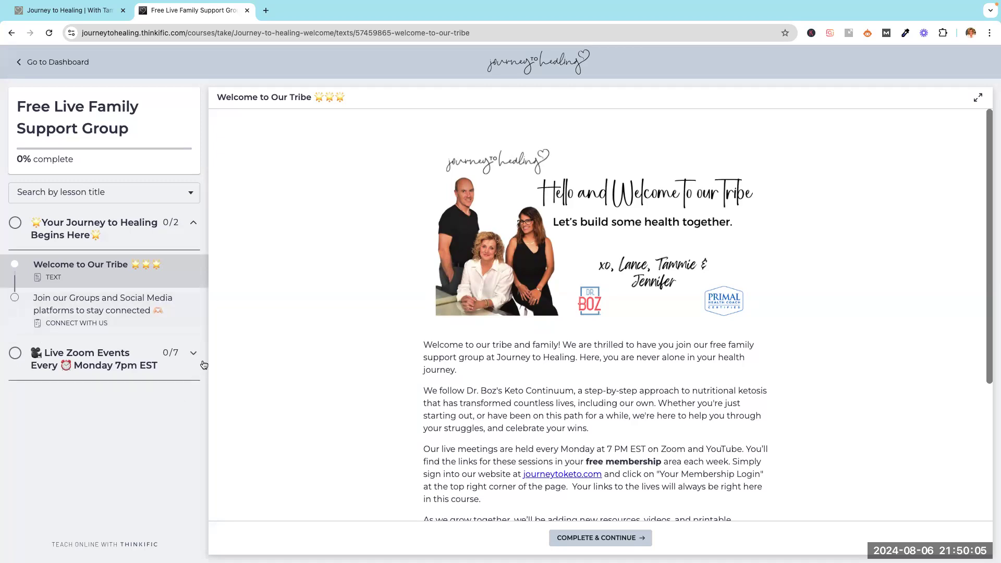
mouse_move(196, 357)
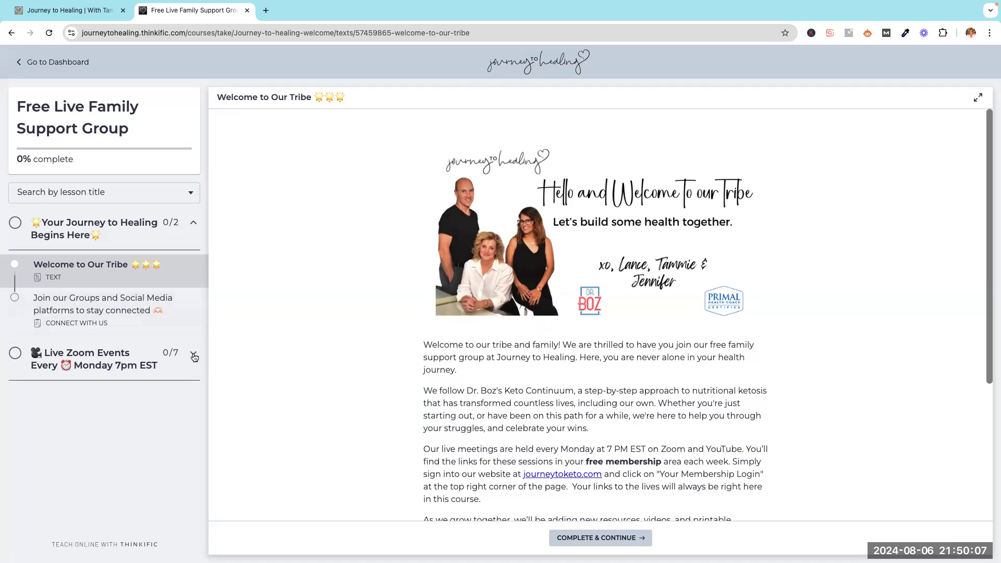
click(193, 356)
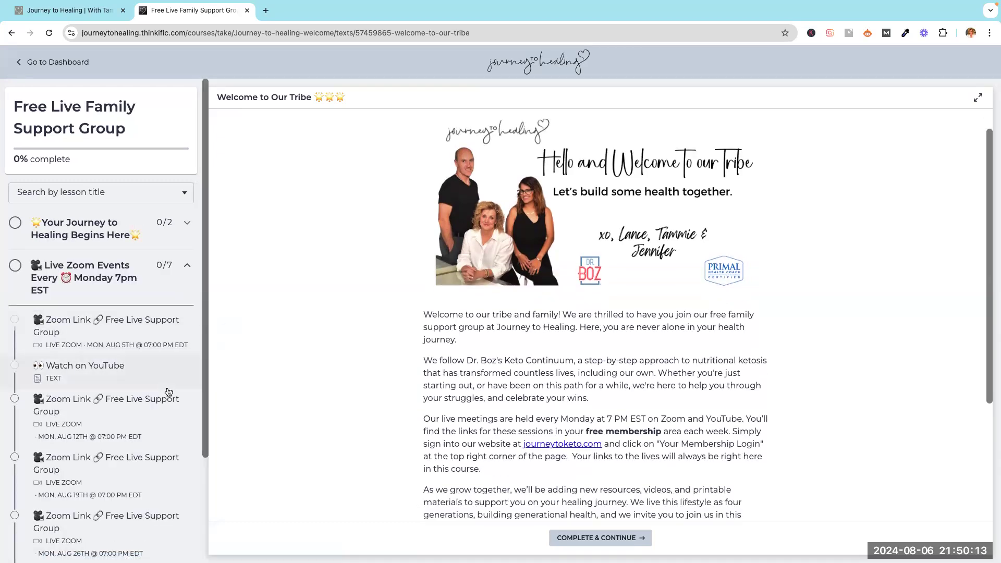
scroll(down, 3)
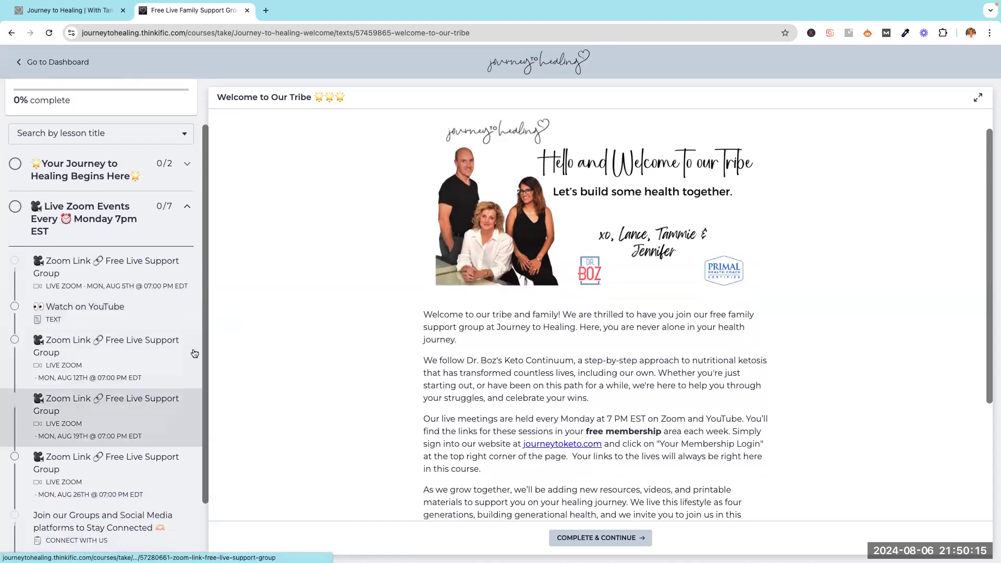
mouse_move(122, 289)
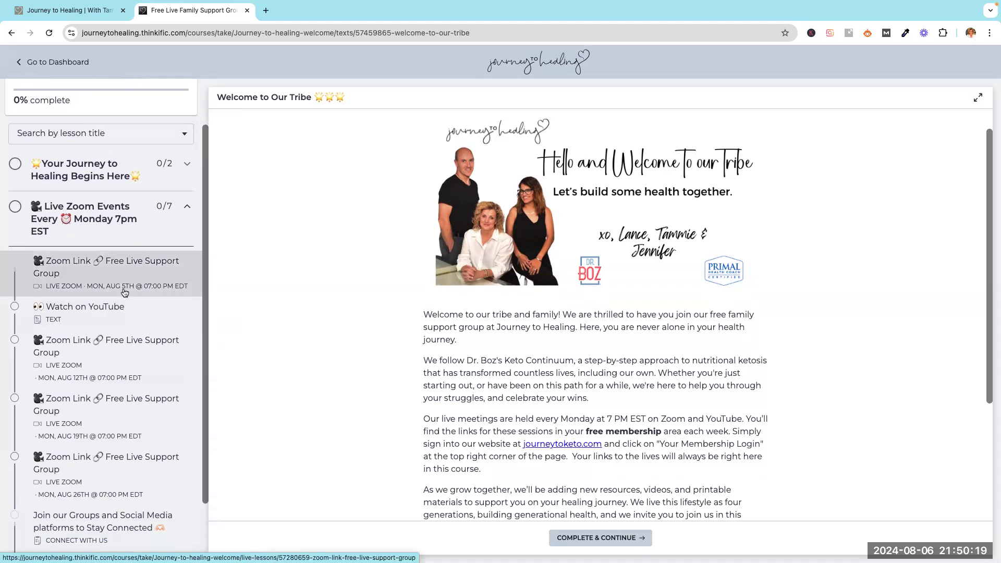
mouse_move(160, 271)
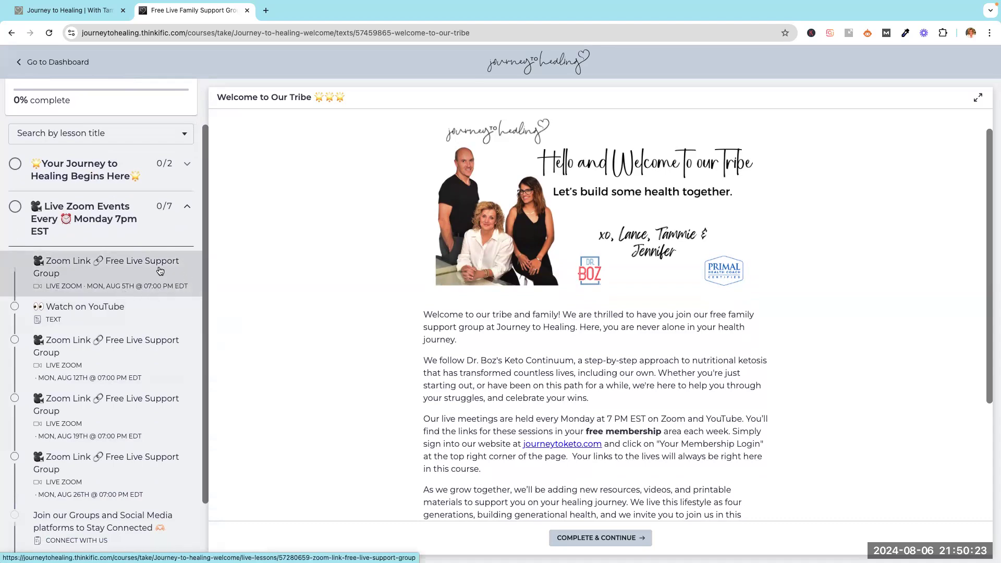
mouse_move(128, 357)
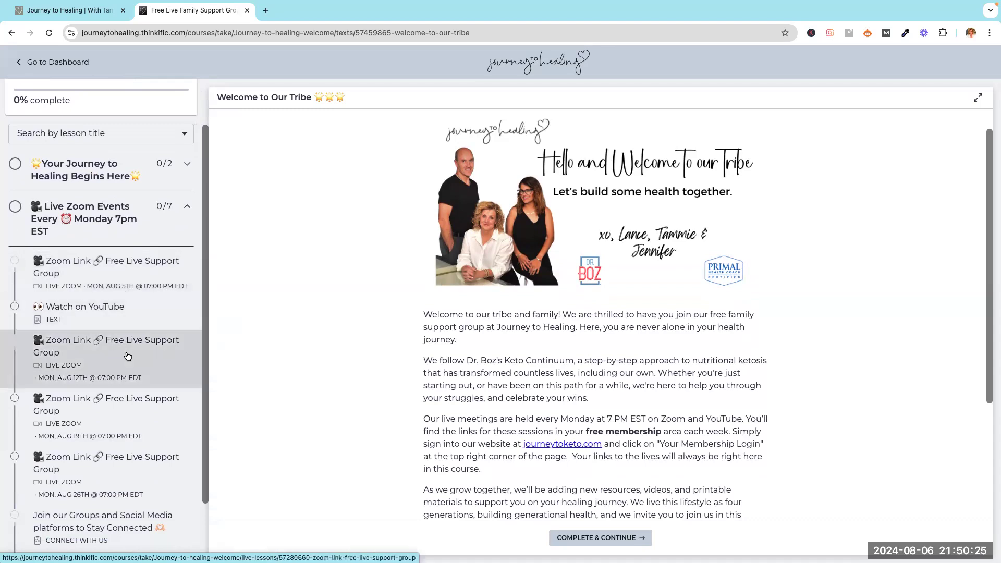
mouse_move(143, 357)
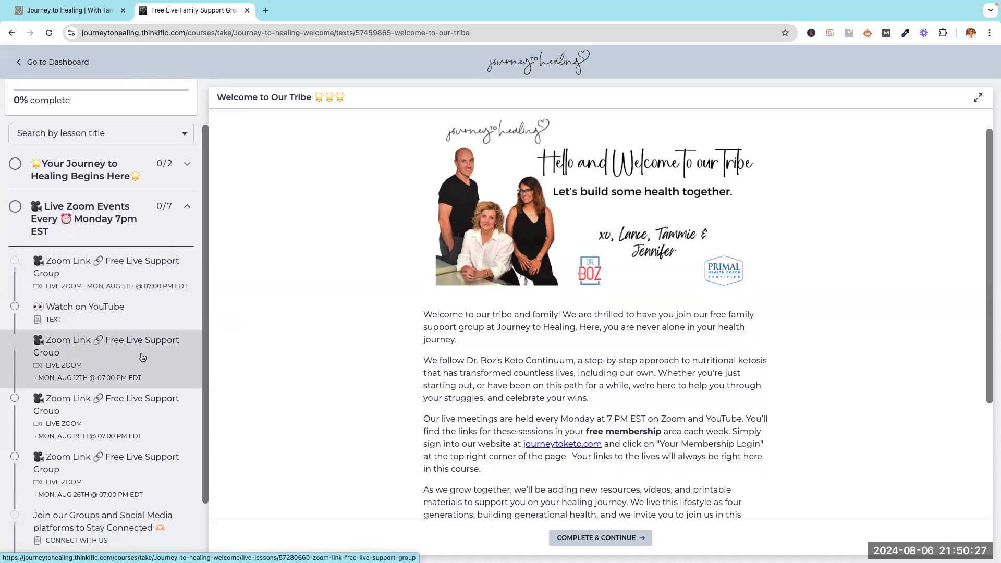
mouse_move(113, 360)
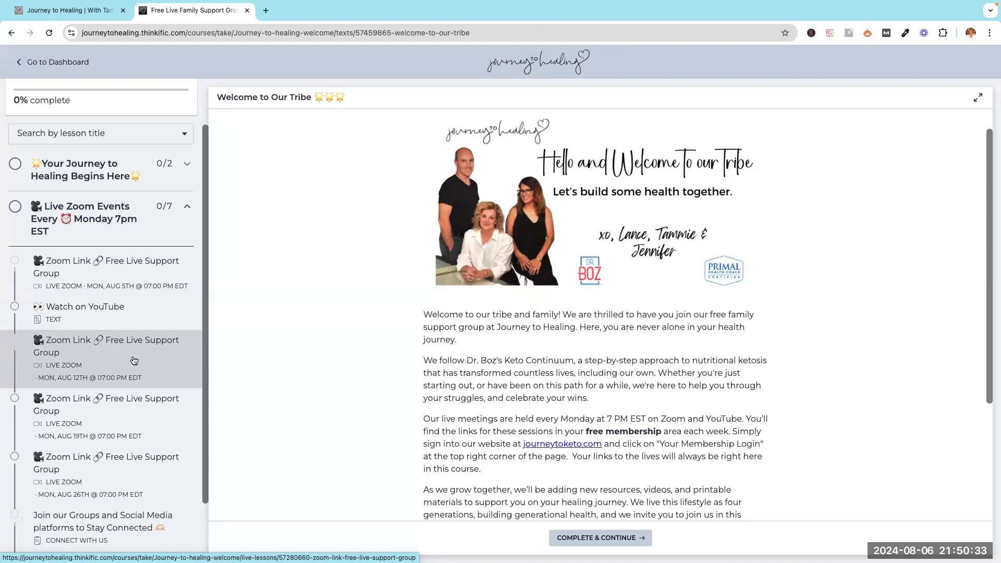
mouse_move(118, 358)
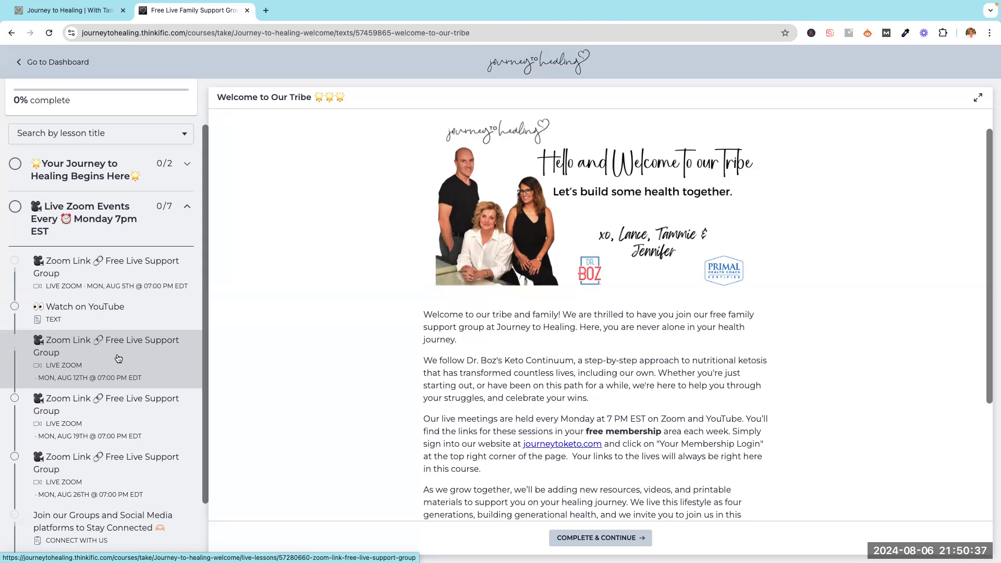
Open the Aug 12th Zoom Link lesson 'Healthy Families Begin at Home'.
click(109, 347)
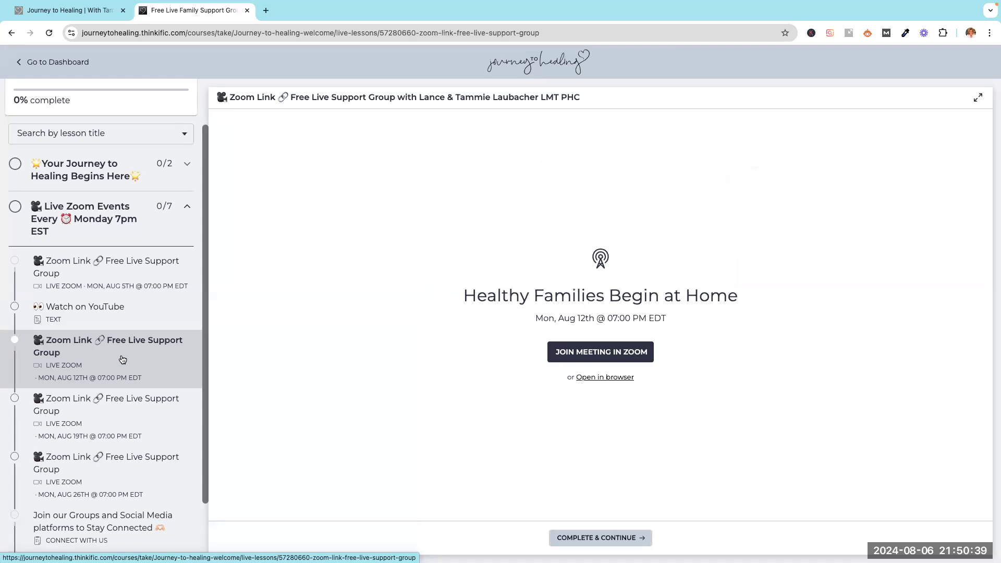
mouse_move(810, 416)
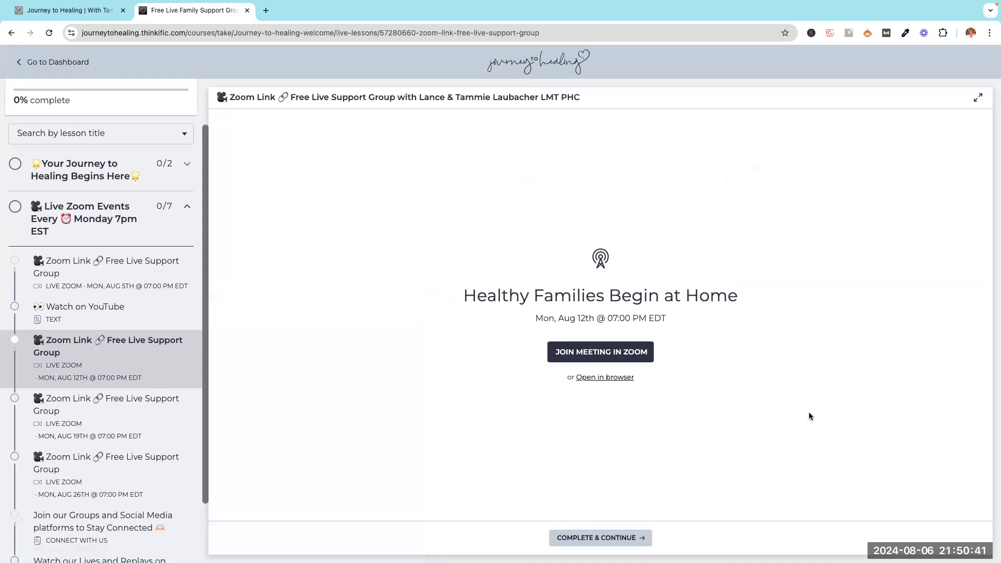
mouse_move(438, 292)
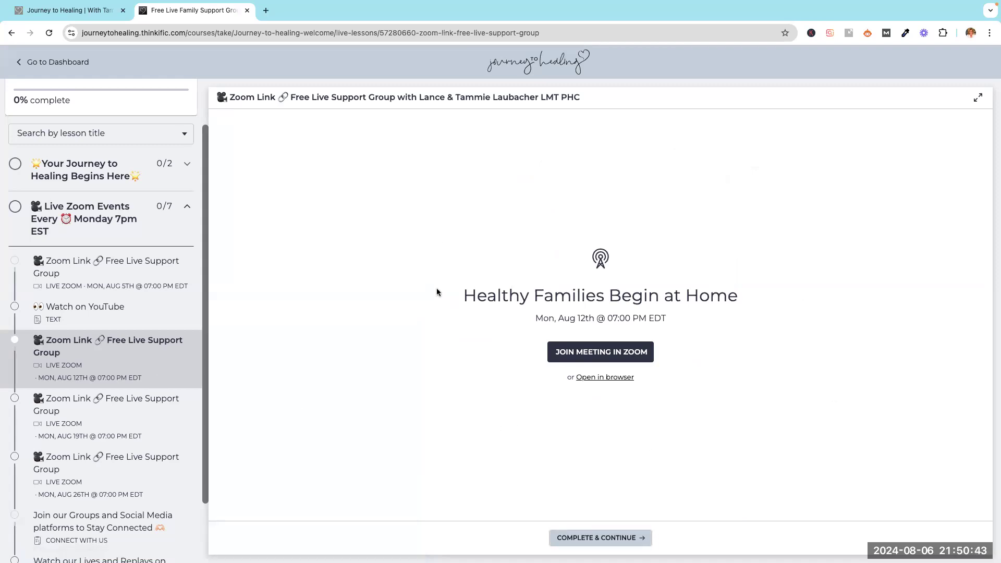
mouse_move(761, 405)
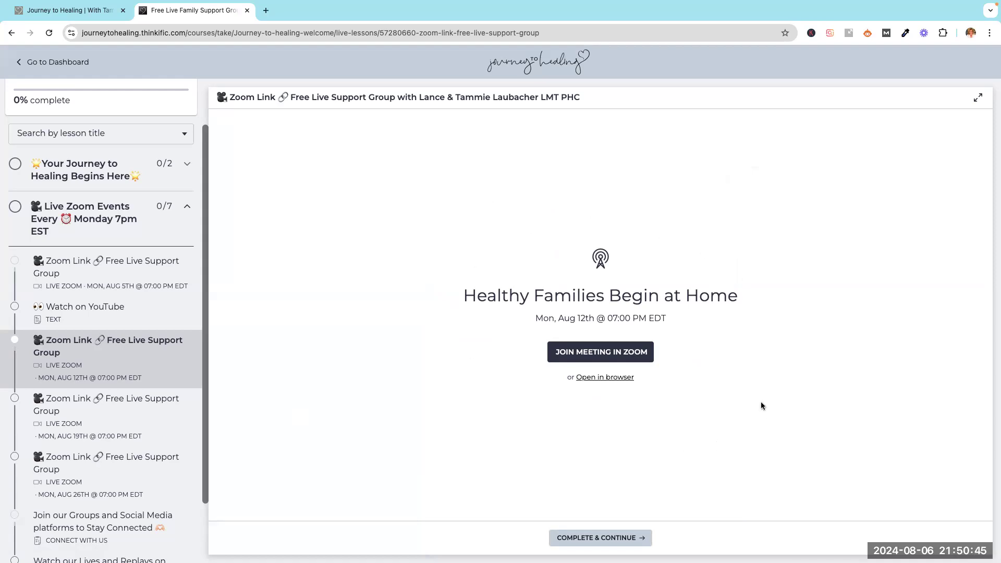
mouse_move(785, 332)
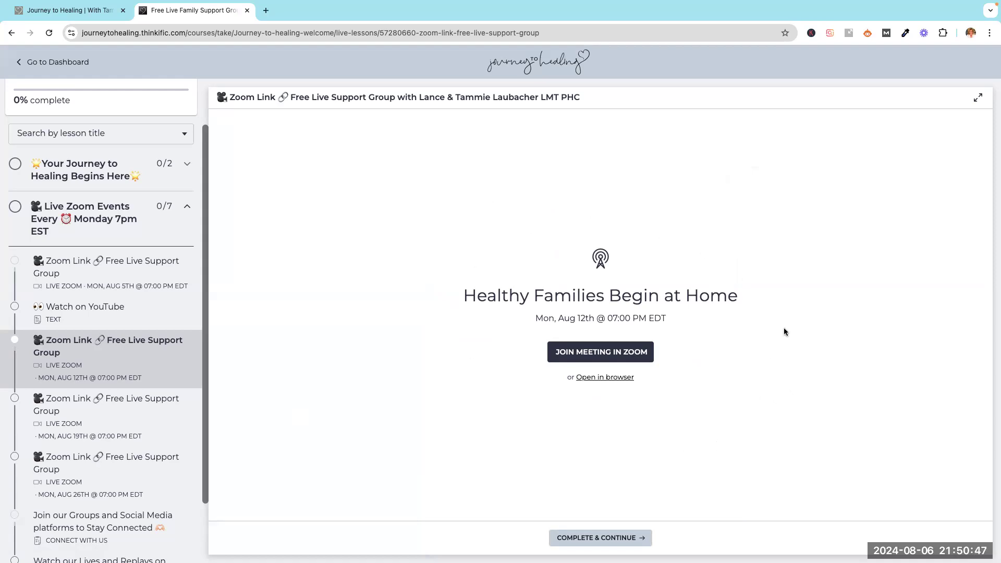
mouse_move(605, 357)
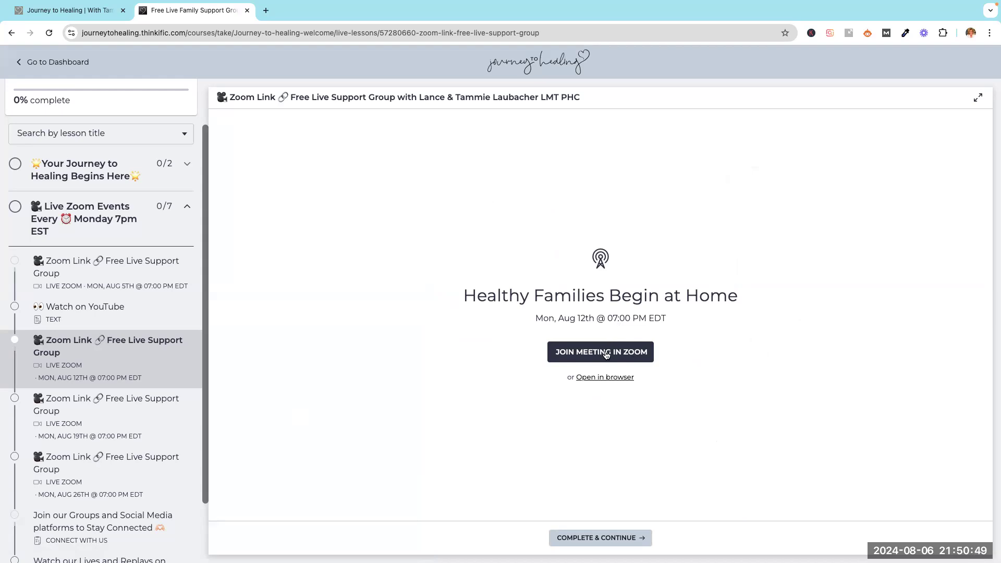
mouse_move(553, 367)
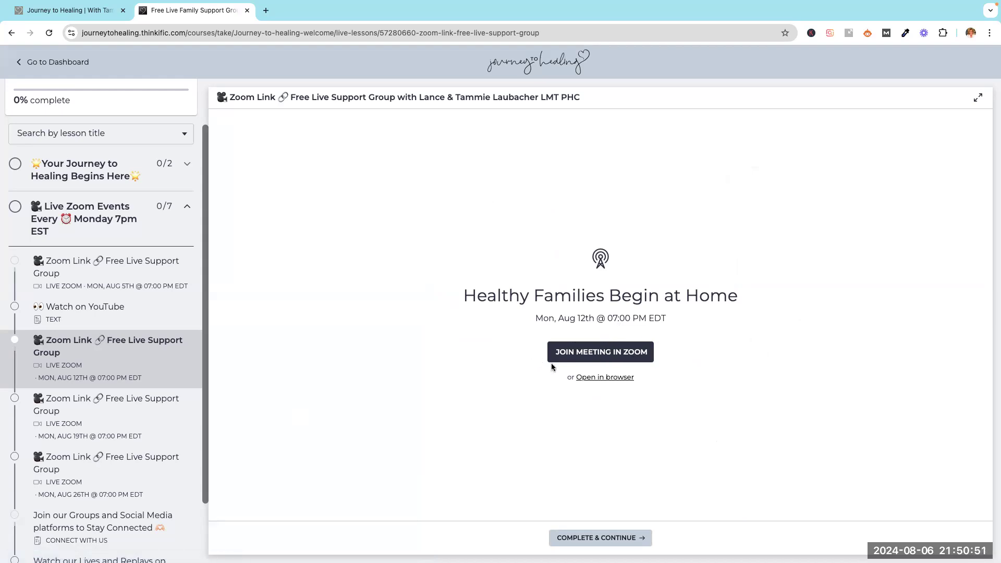
mouse_move(627, 372)
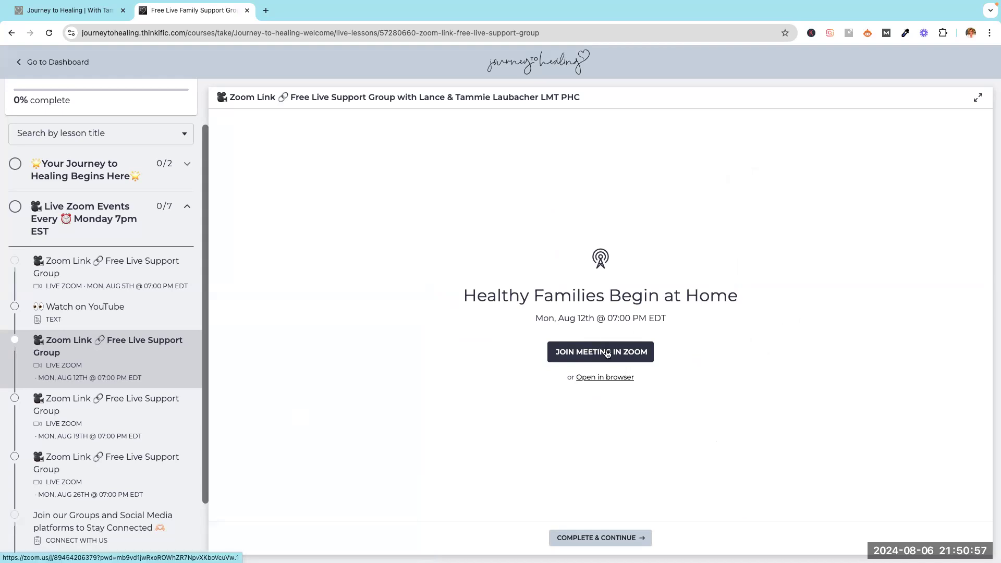
mouse_move(498, 373)
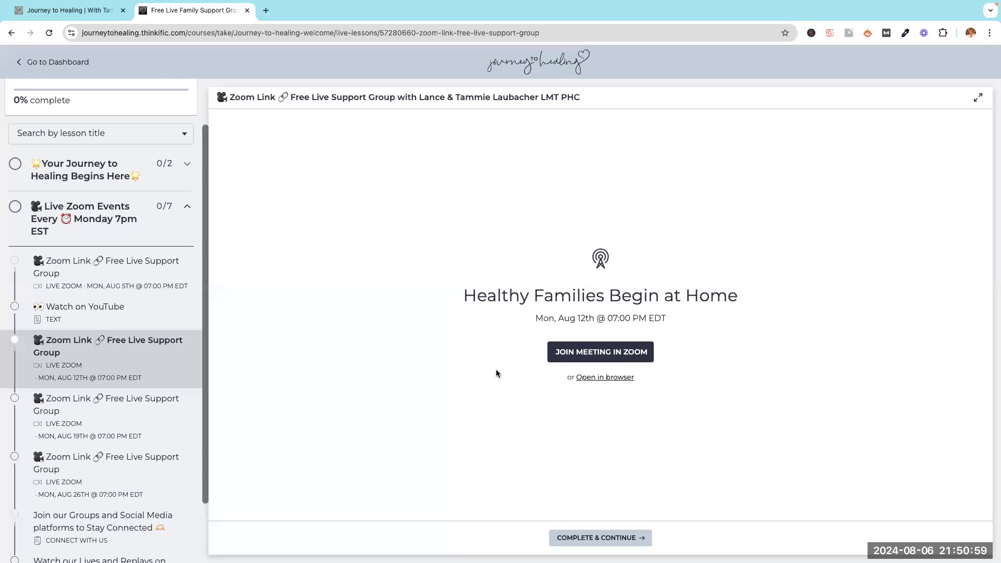
mouse_move(514, 355)
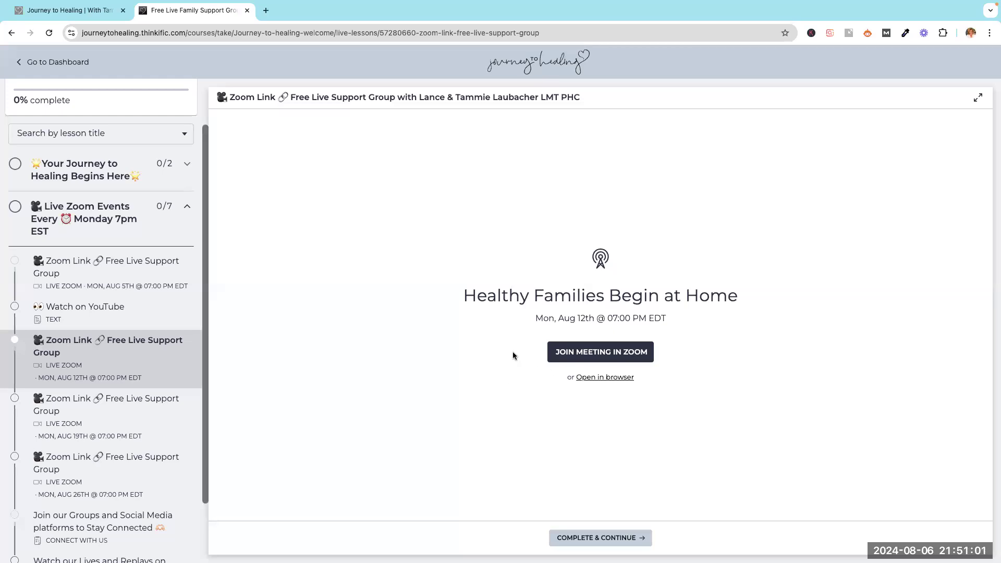
mouse_move(723, 310)
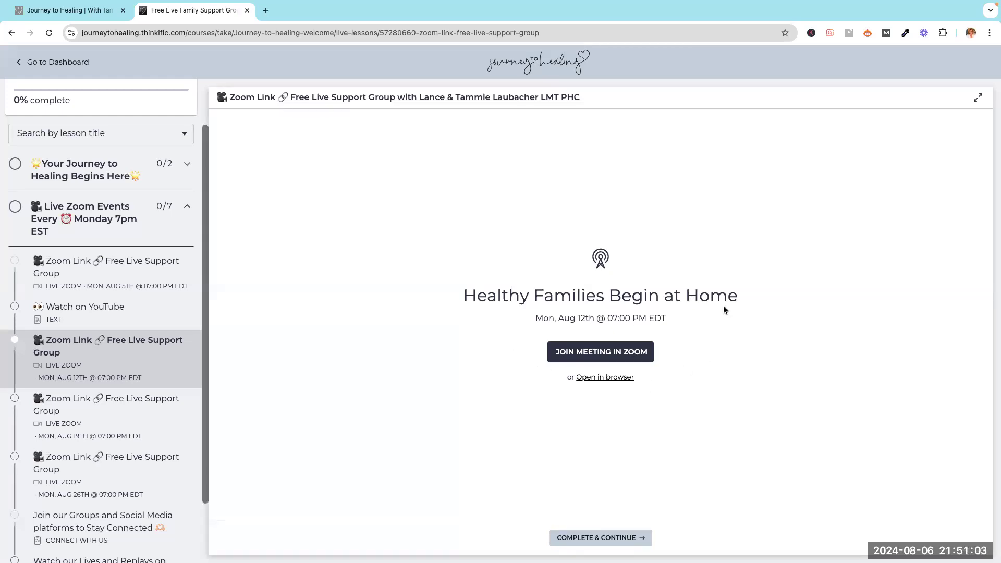
mouse_move(709, 259)
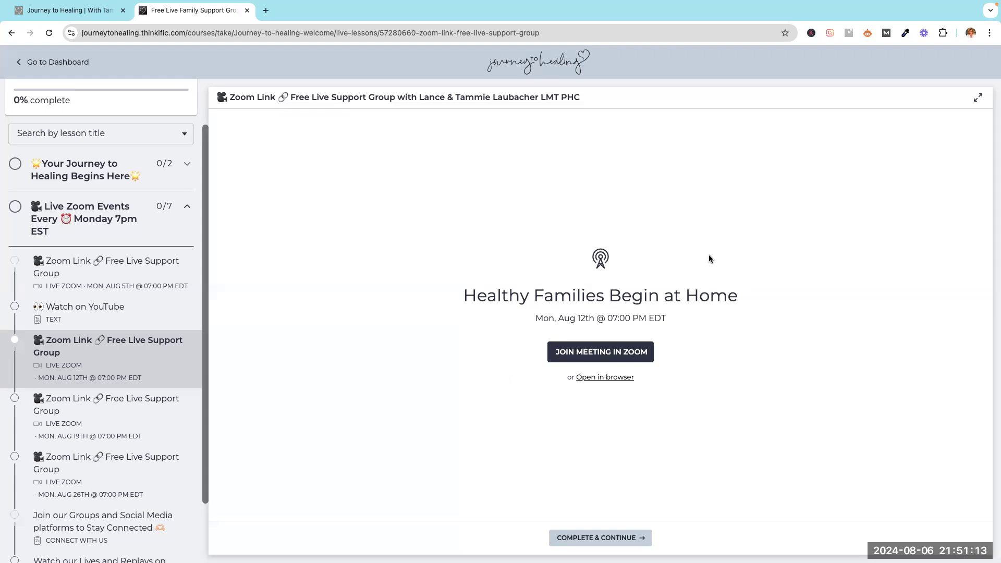
mouse_move(735, 324)
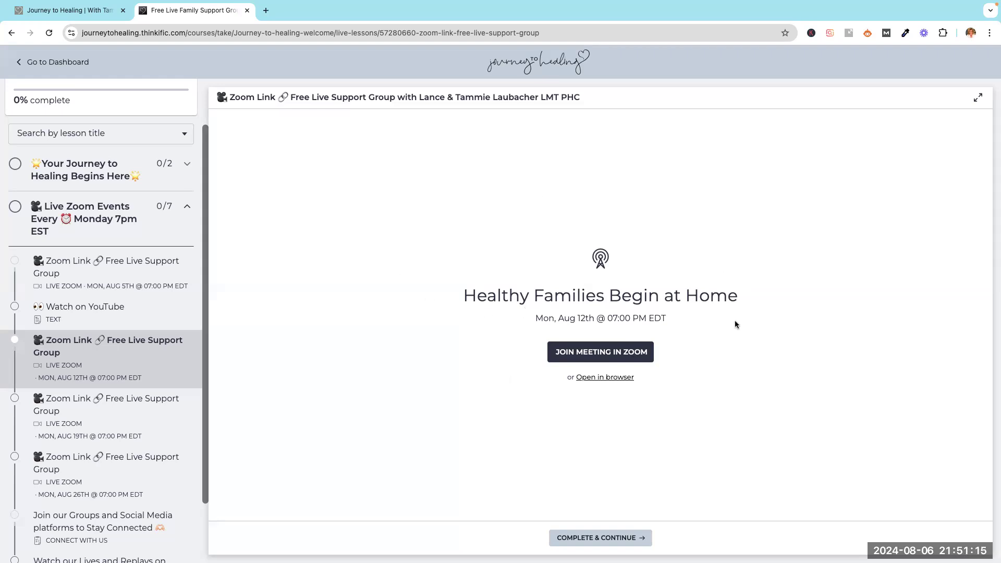
mouse_move(588, 265)
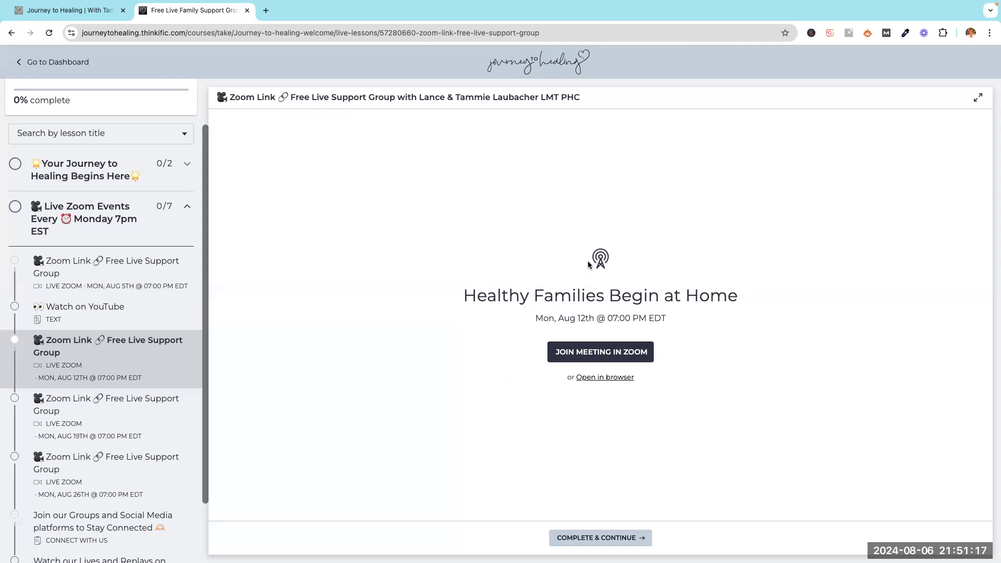
mouse_move(738, 263)
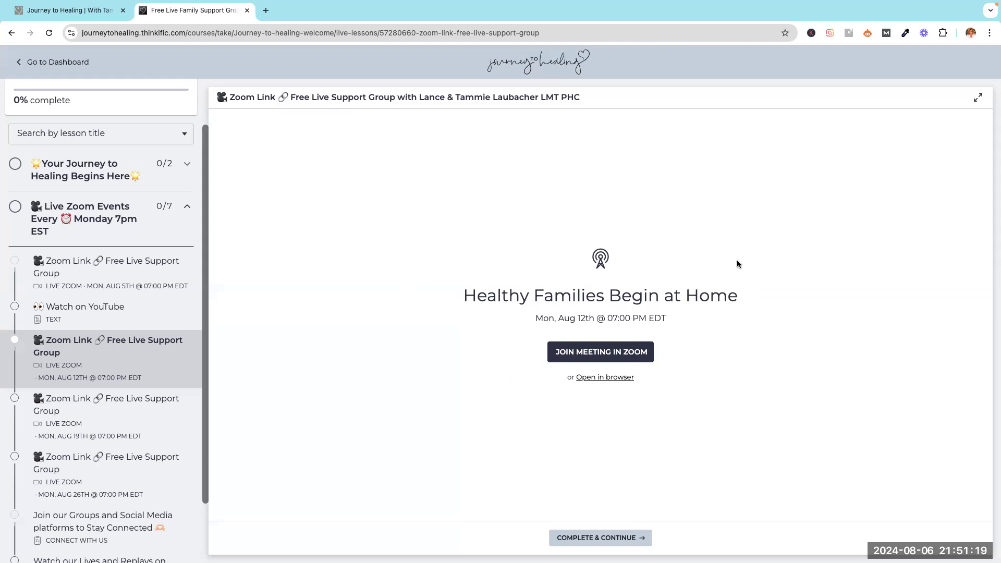
mouse_move(172, 83)
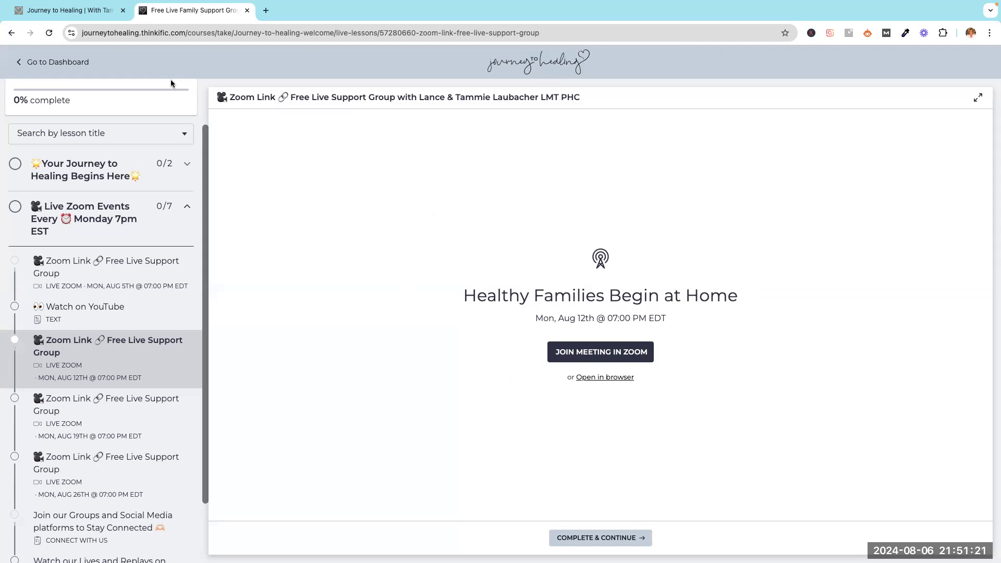
mouse_move(27, 45)
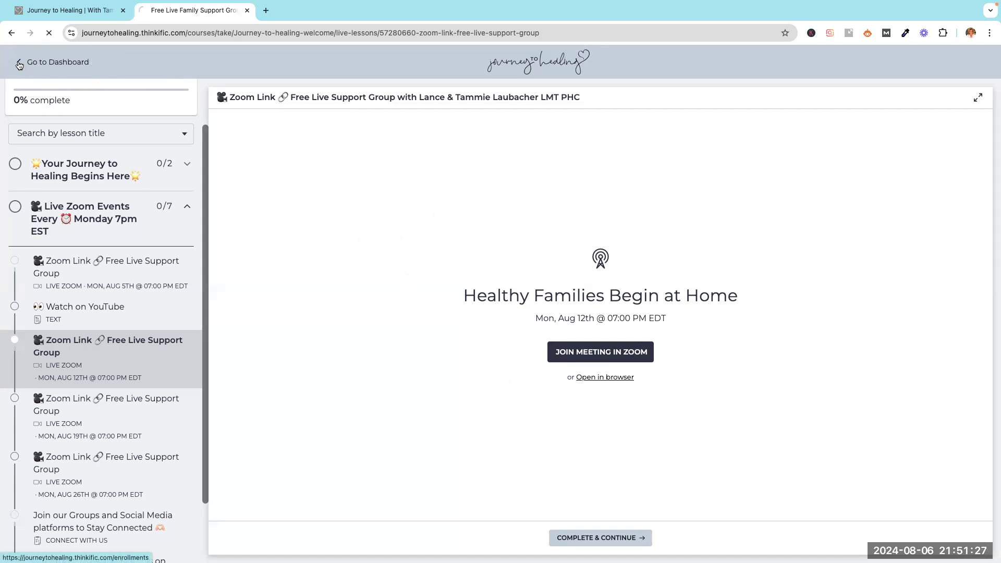
Return to the member dashboard and open the account menu.
click(57, 62)
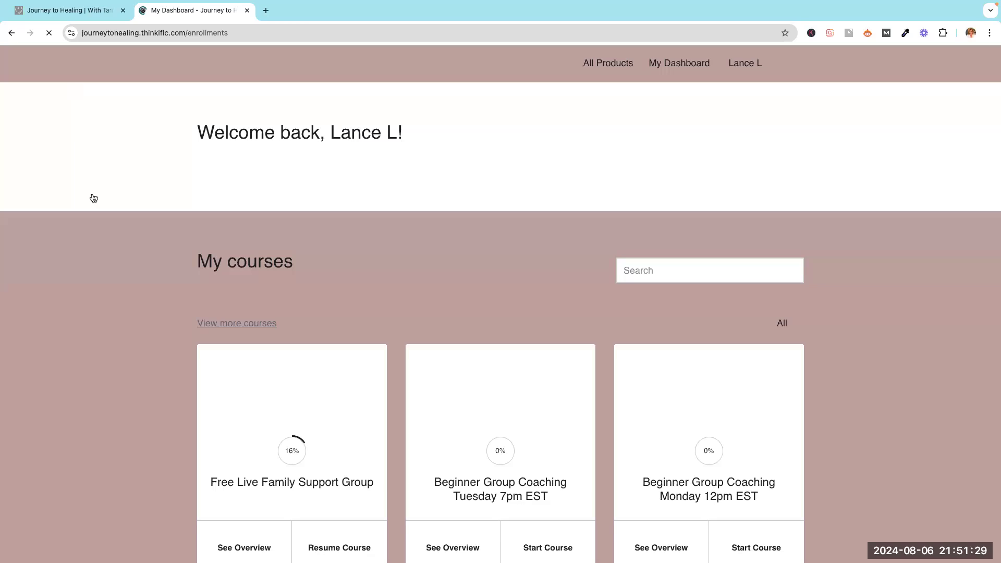
mouse_move(839, 299)
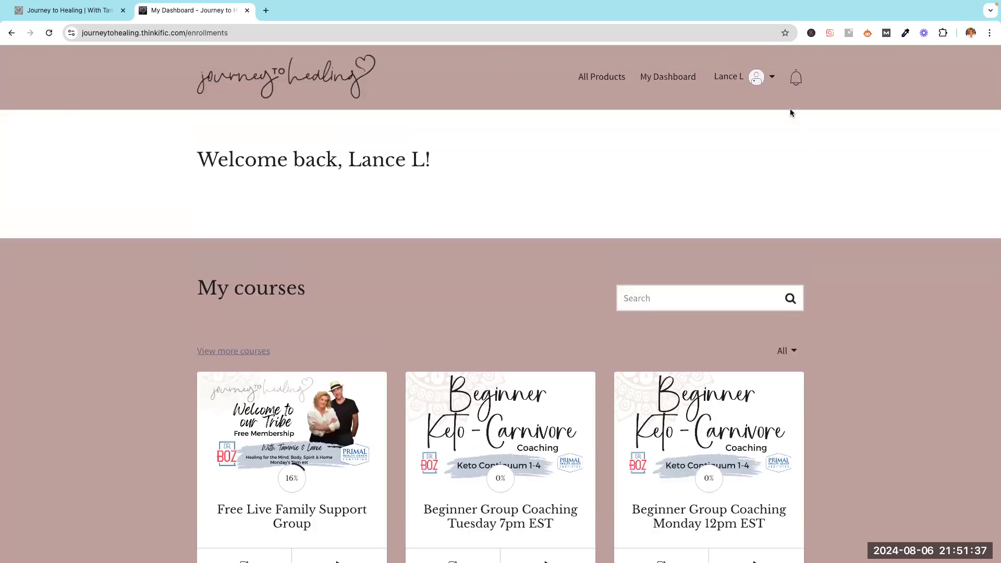
mouse_move(700, 70)
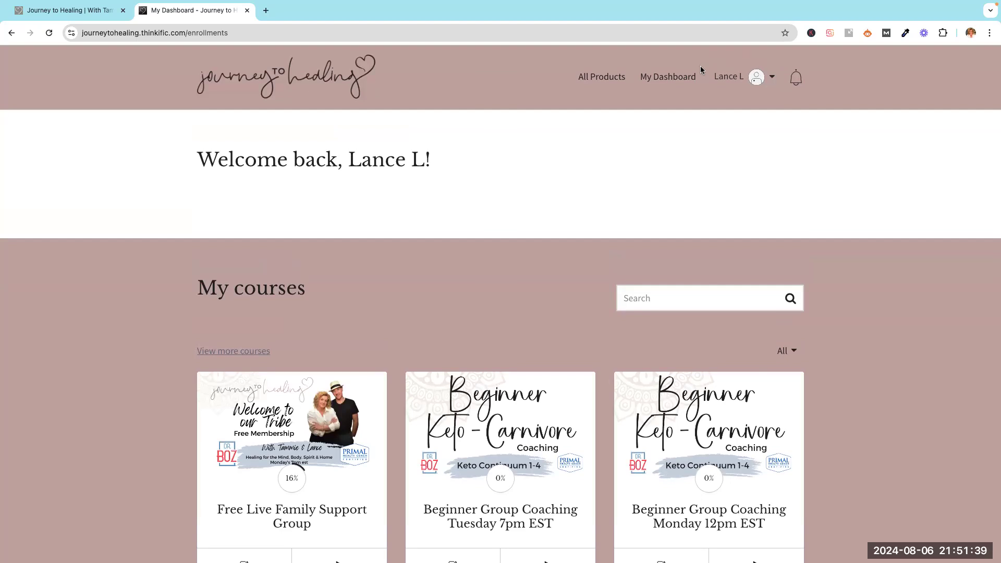
mouse_move(769, 81)
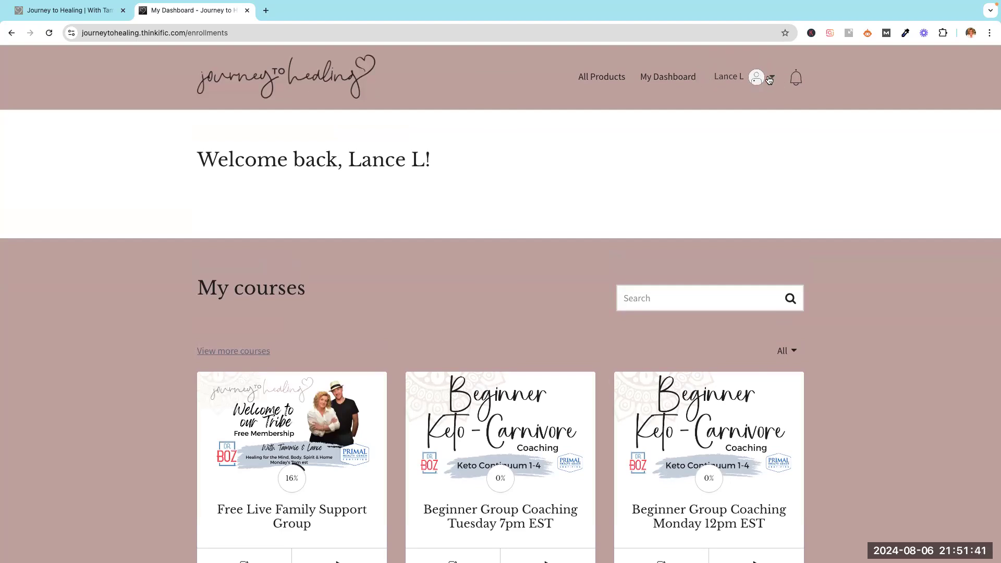
click(757, 77)
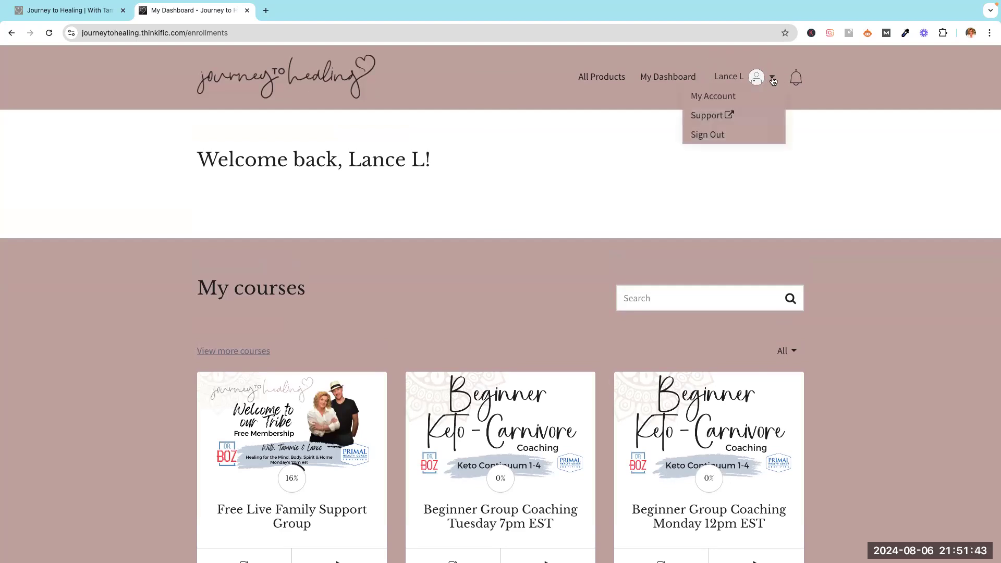
mouse_move(713, 96)
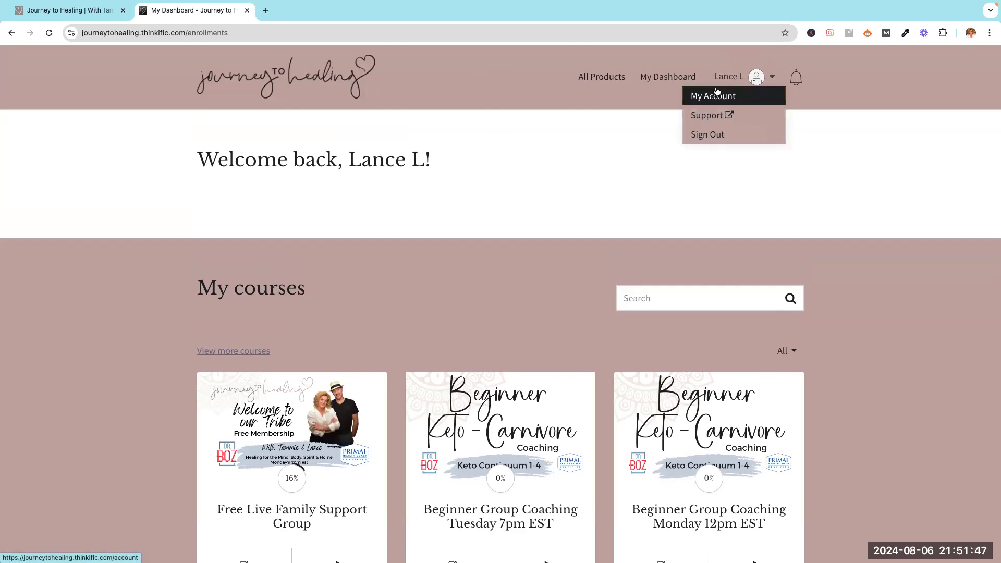
mouse_move(720, 96)
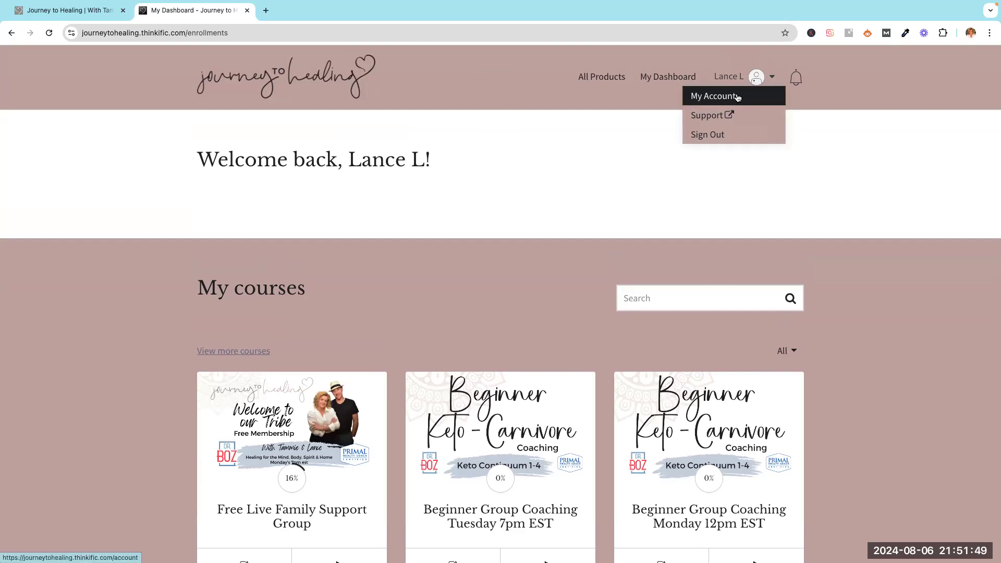
click(716, 96)
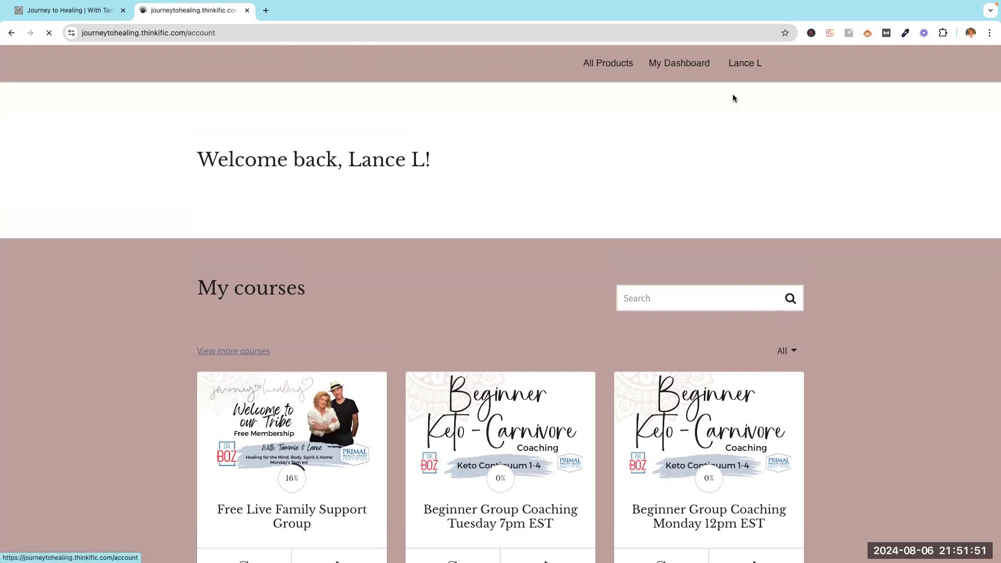
View the Edit Profile page via My Account, then reopen the account menu.
click(744, 63)
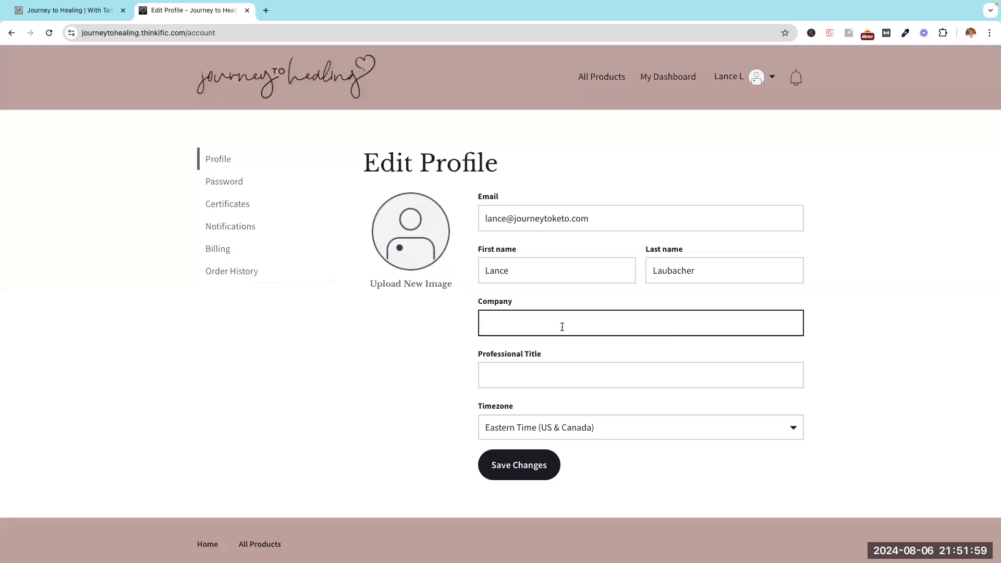
mouse_move(816, 426)
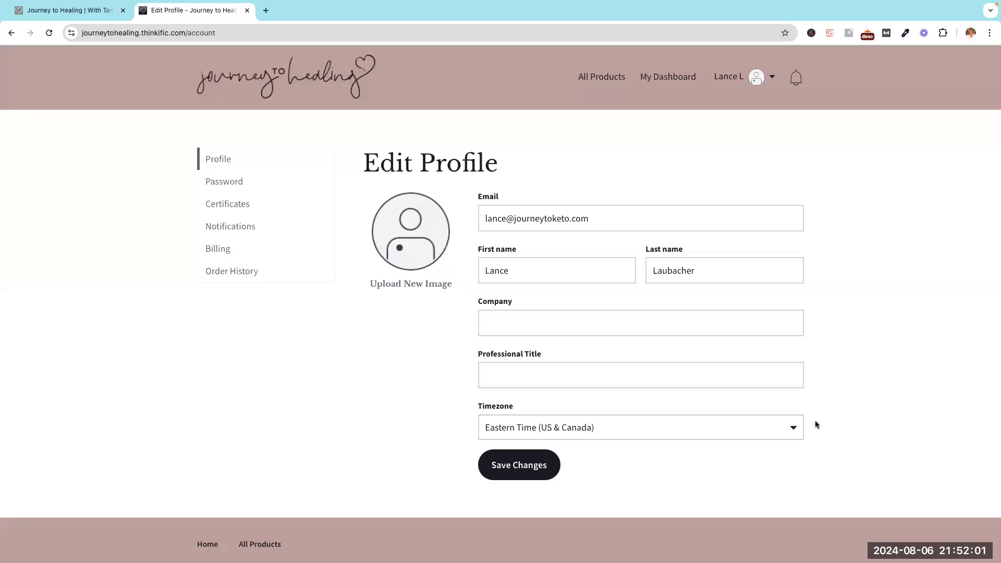
mouse_move(555, 393)
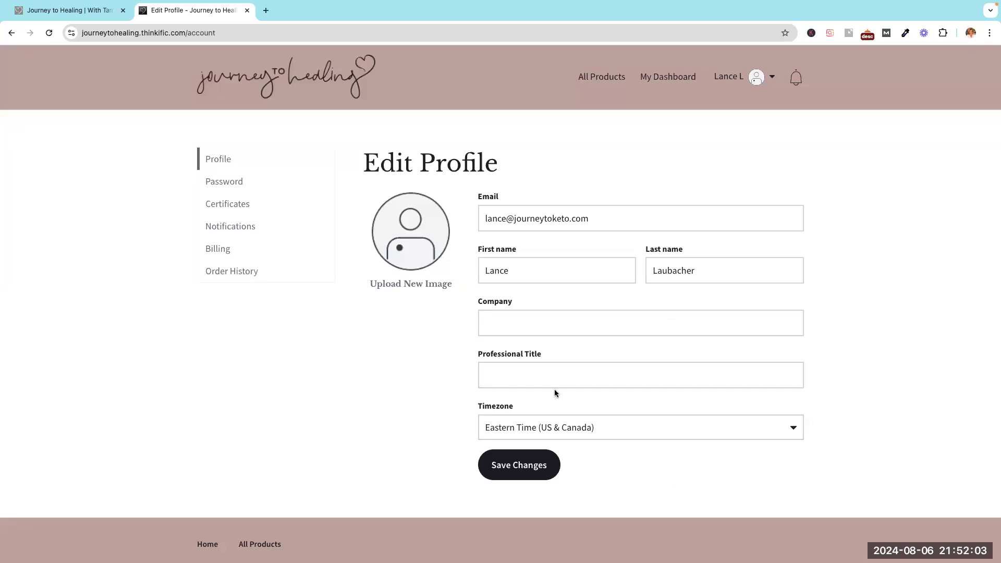
mouse_move(415, 338)
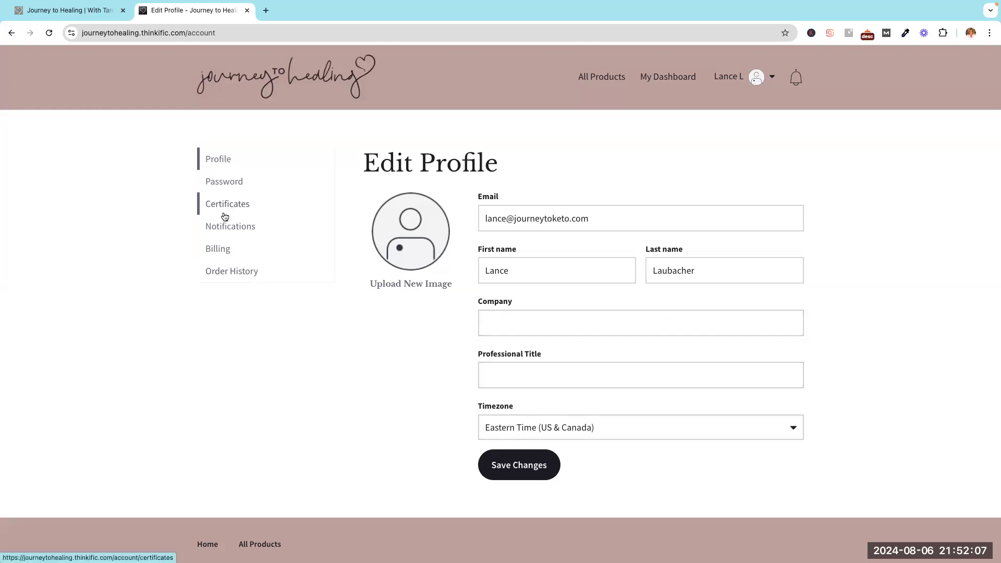
mouse_move(218, 248)
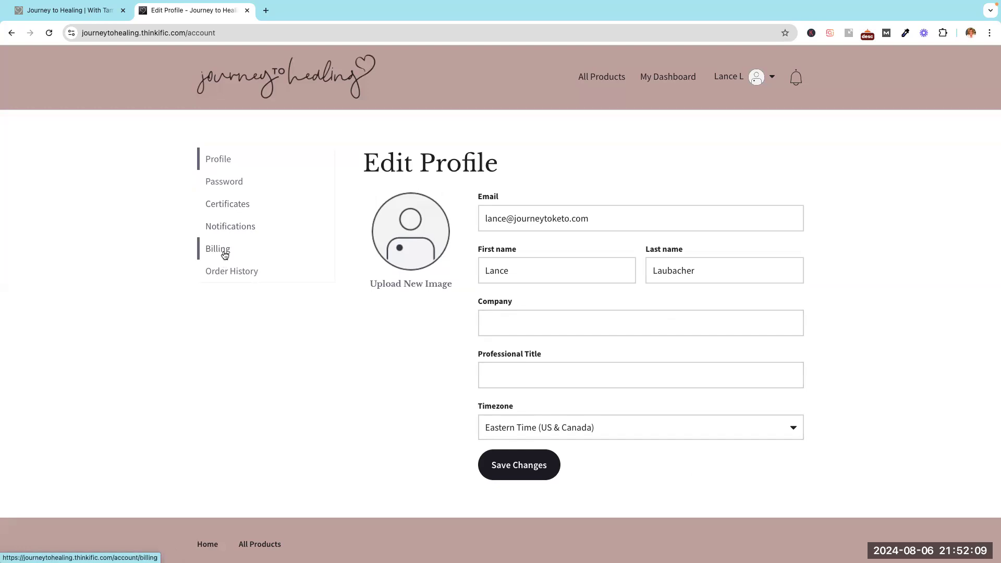
mouse_move(251, 188)
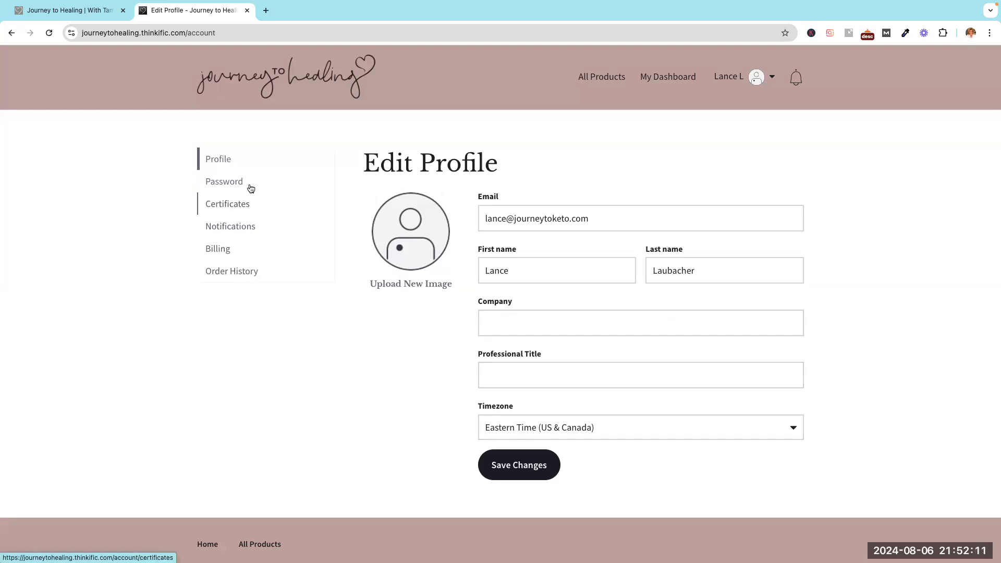
mouse_move(224, 182)
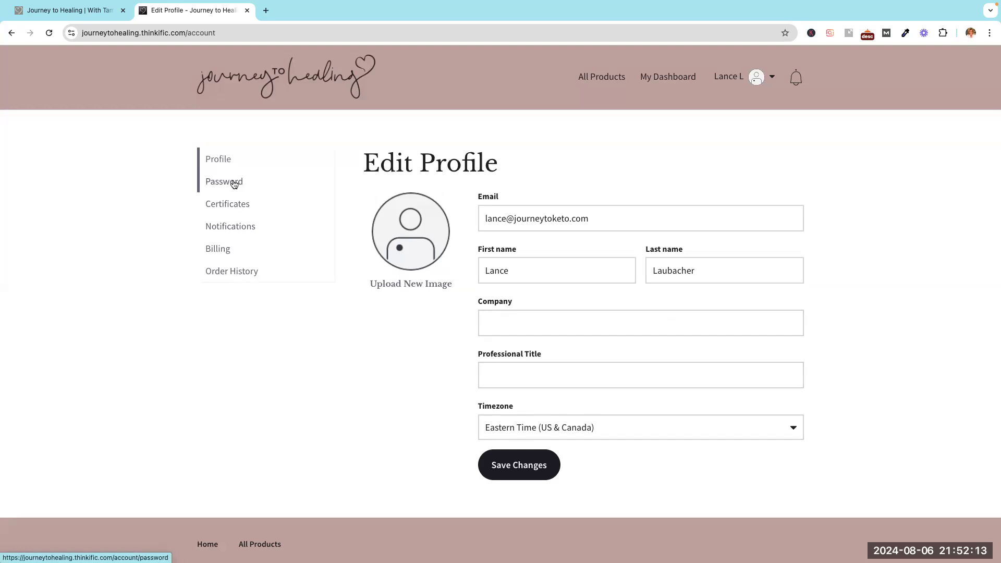
mouse_move(240, 185)
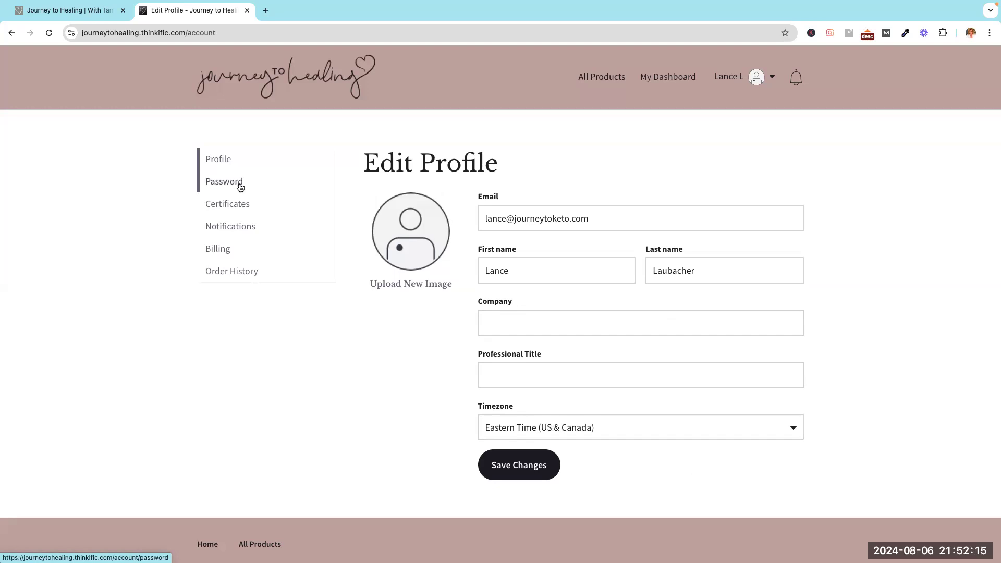
mouse_move(304, 192)
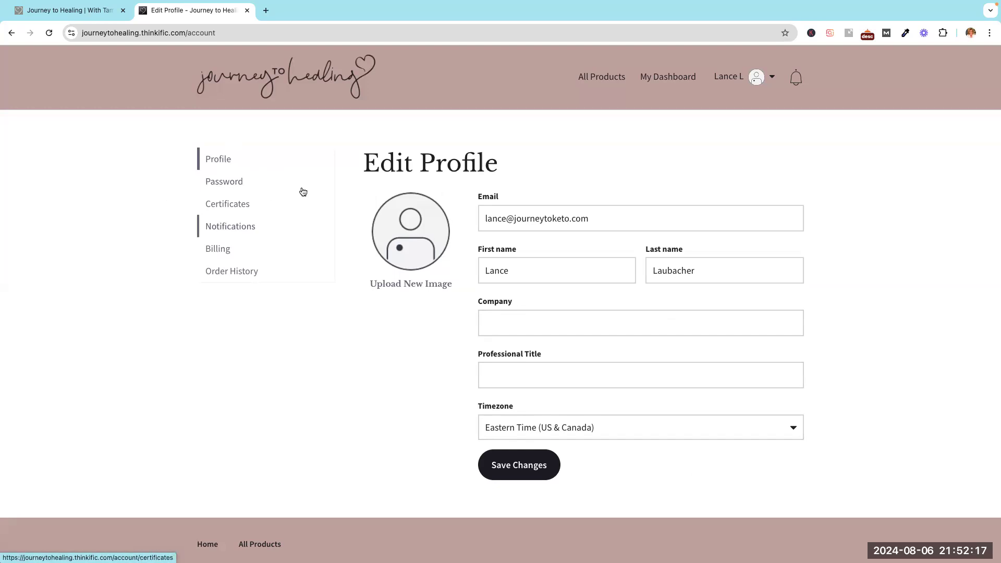
mouse_move(779, 100)
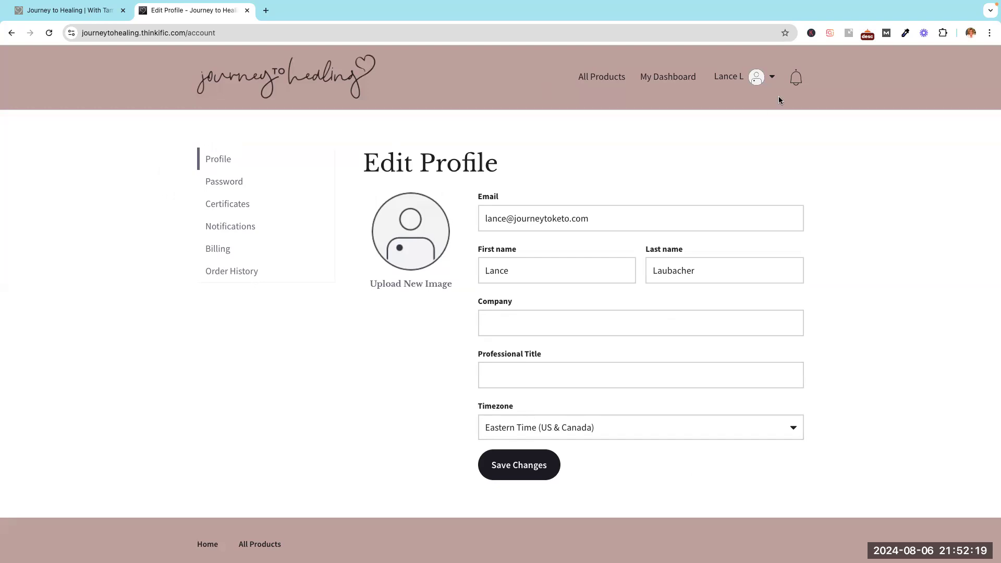
mouse_move(791, 80)
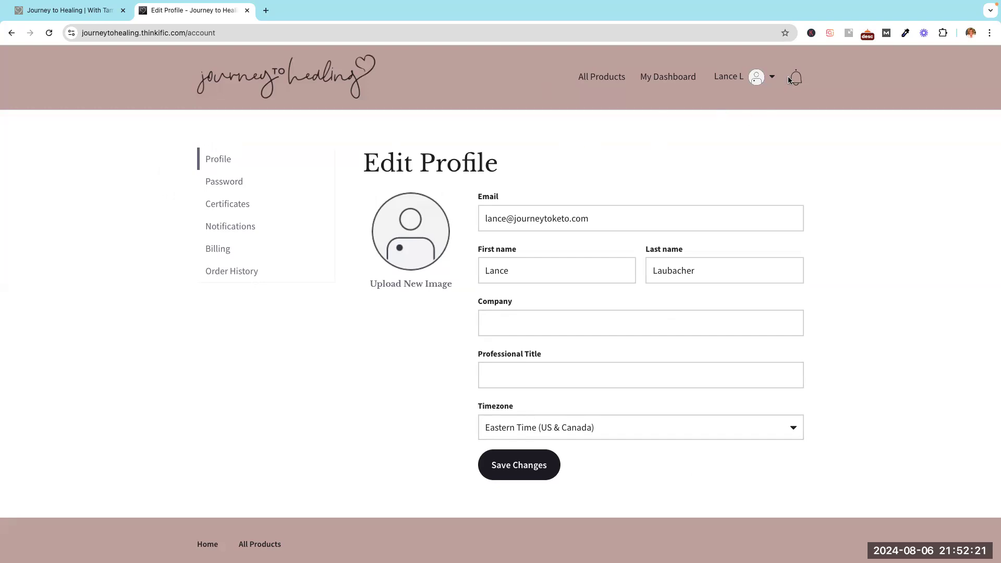
mouse_move(691, 70)
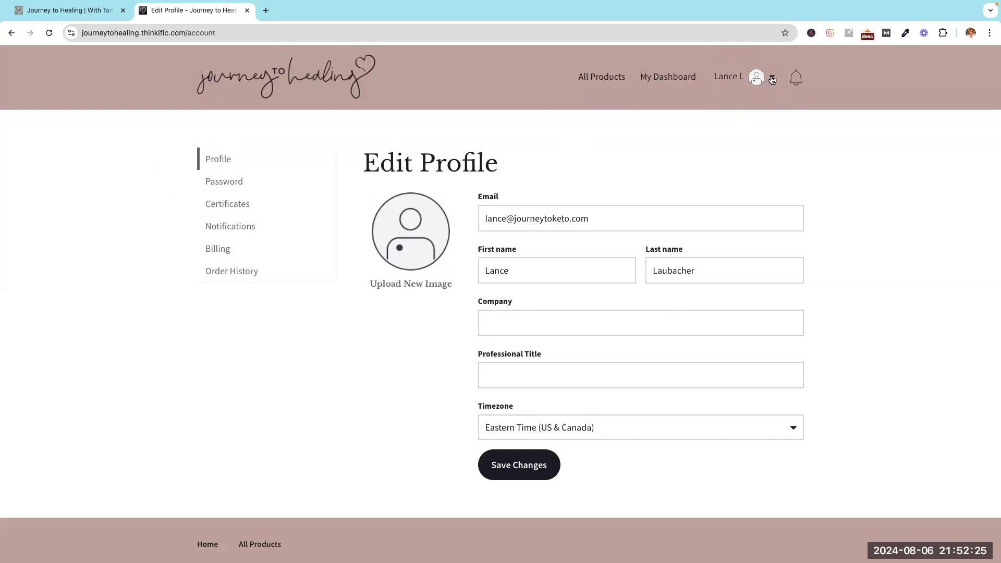
click(771, 76)
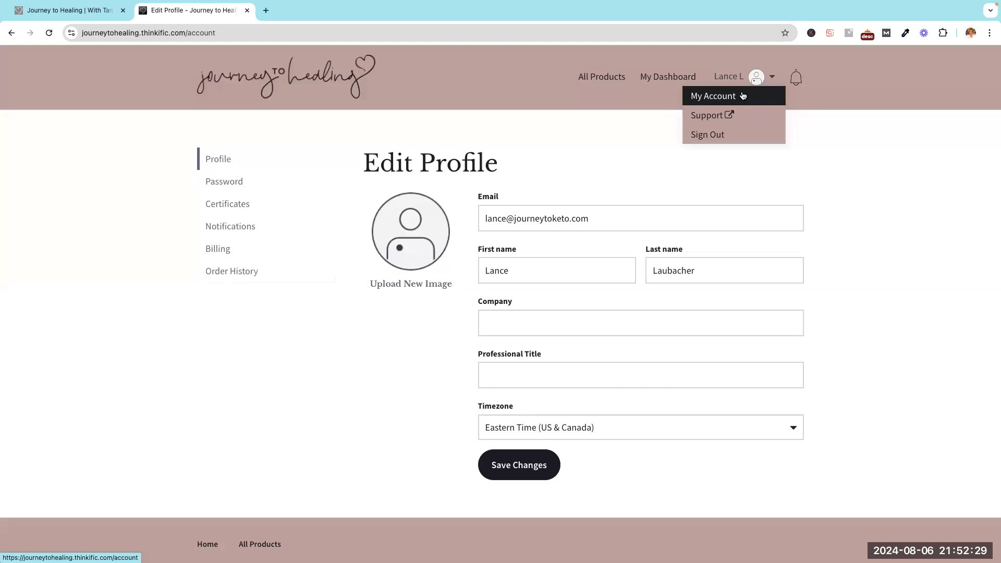
mouse_move(751, 97)
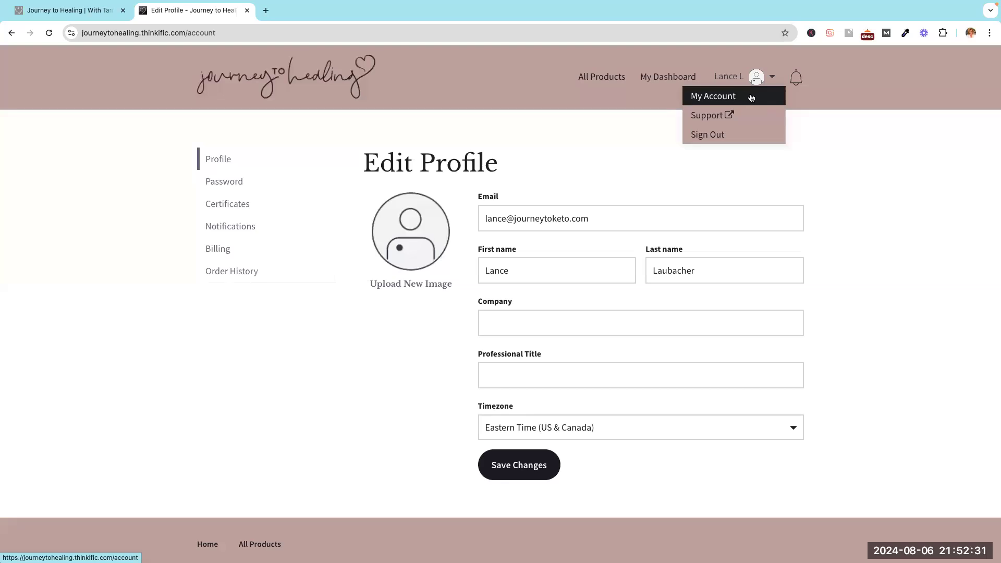
mouse_move(781, 152)
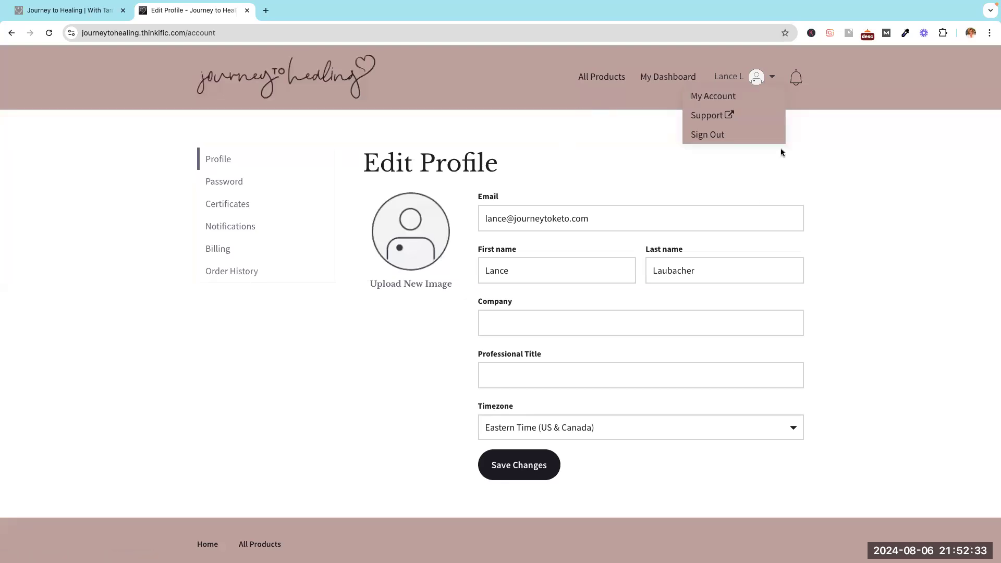
mouse_move(667, 76)
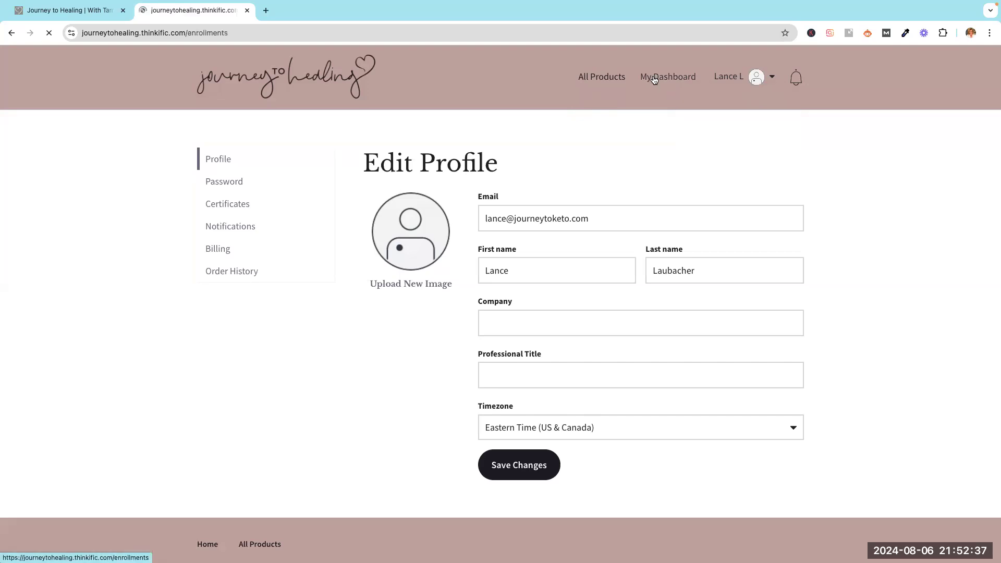
Review My courses on My Dashboard, then sign out of the member account.
click(667, 76)
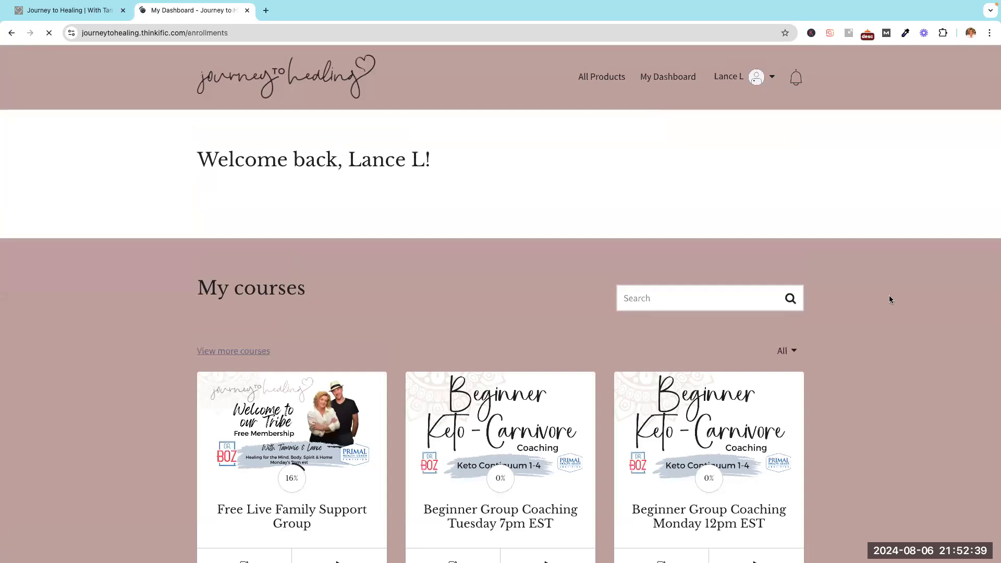
scroll(down, 3)
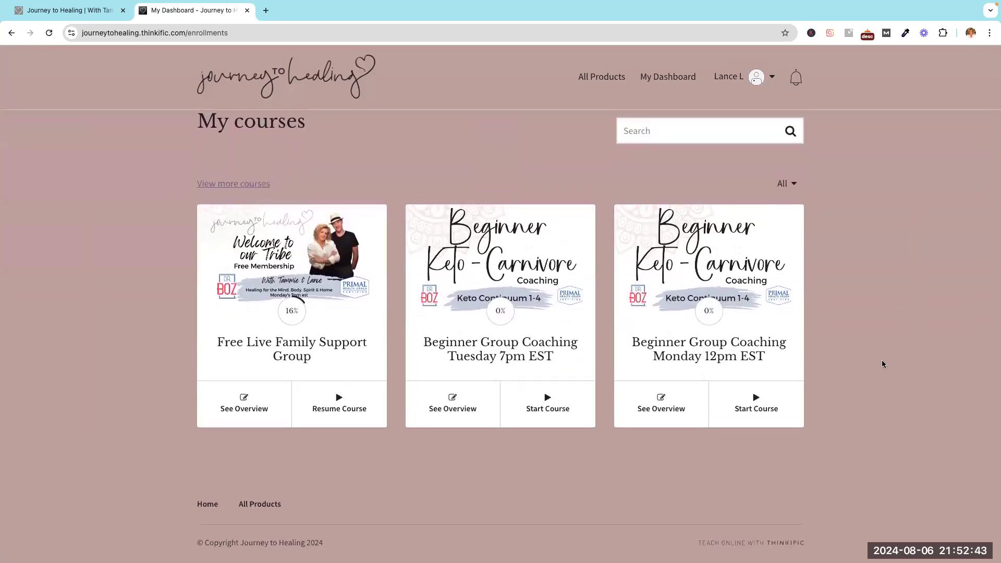
scroll(up, 3)
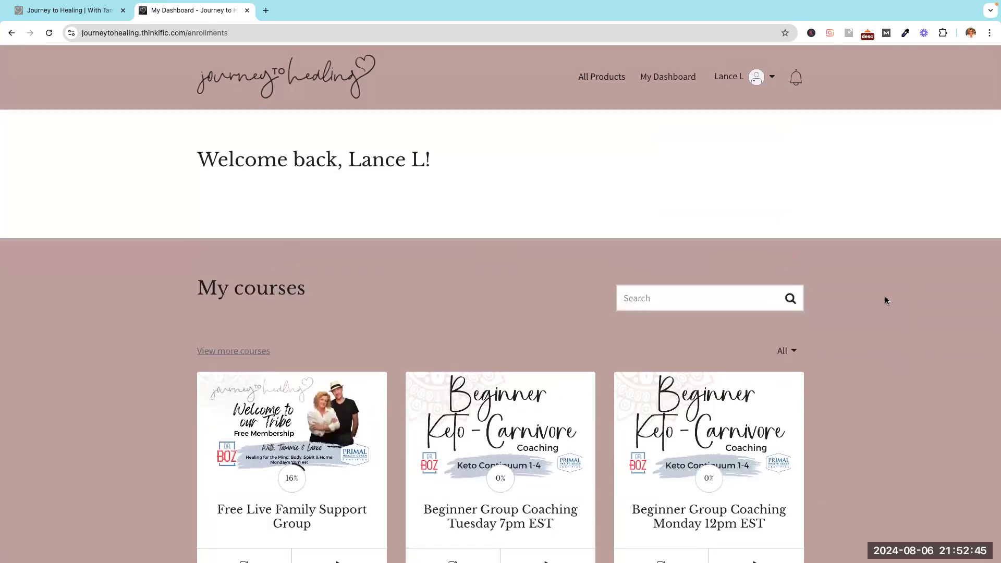
mouse_move(826, 210)
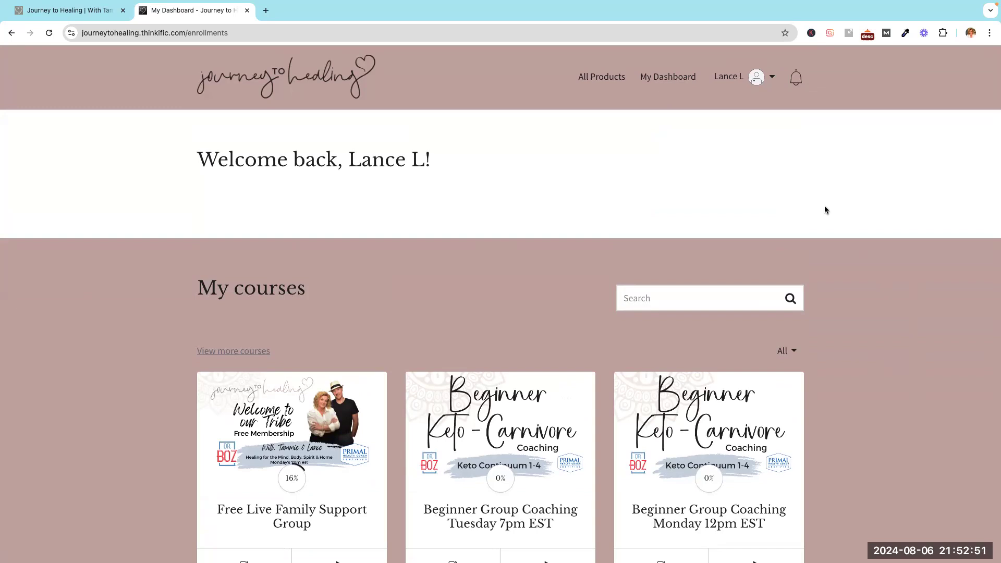
mouse_move(838, 215)
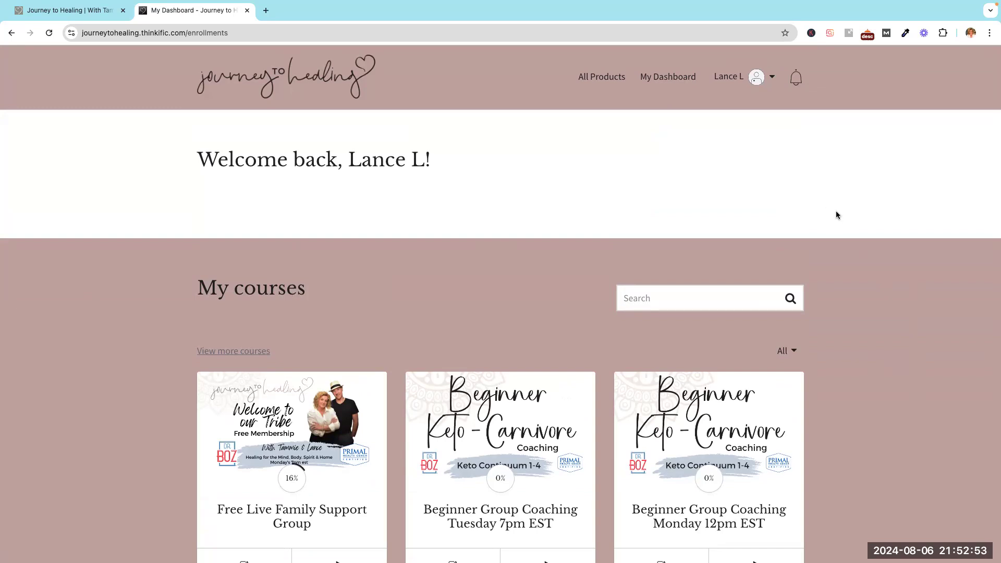
click(771, 76)
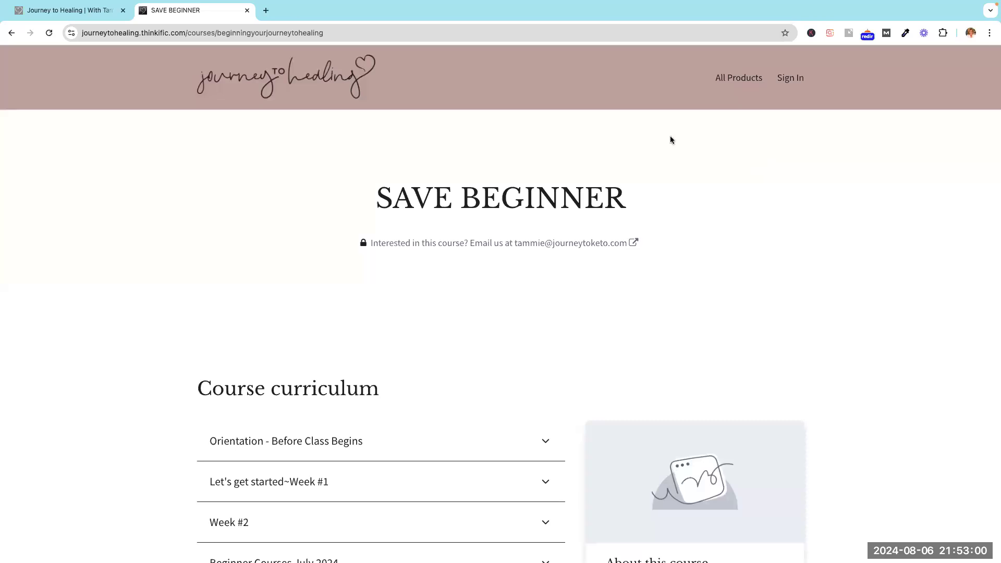
mouse_move(708, 235)
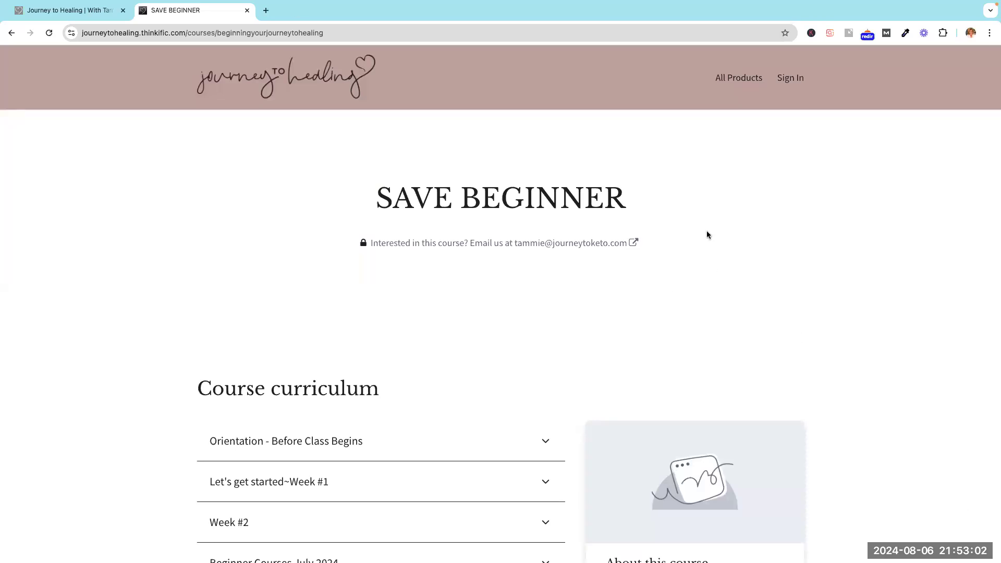
Scroll the public course page briefly, then close the Thinkific tab to return to Journey to Healing.
scroll(down, 3)
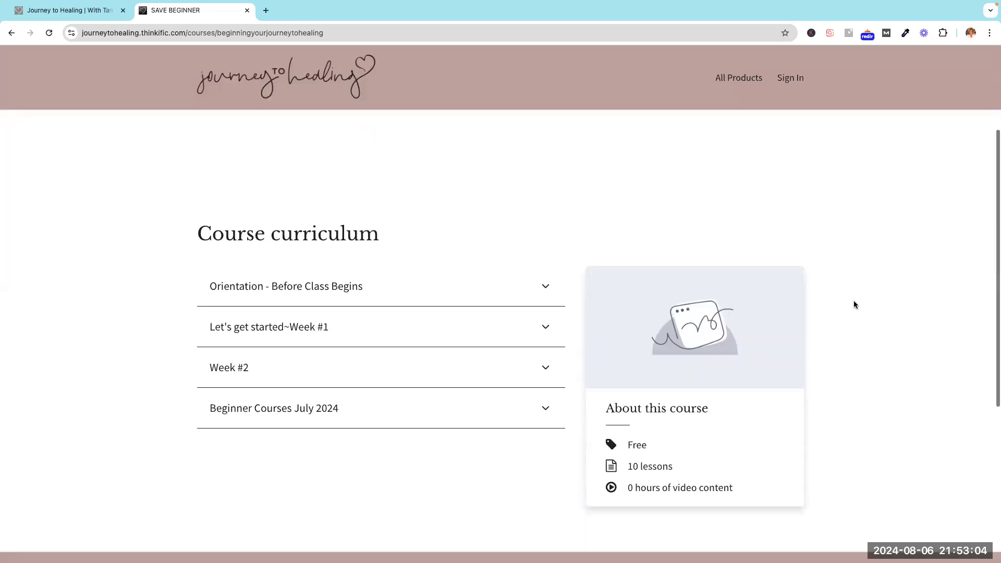
scroll(down, 3)
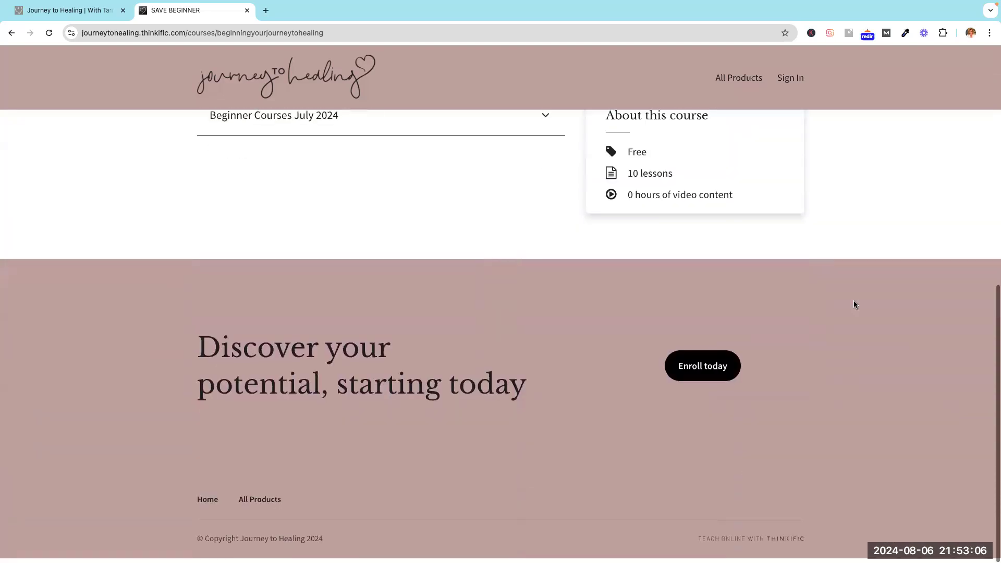
scroll(up, 3)
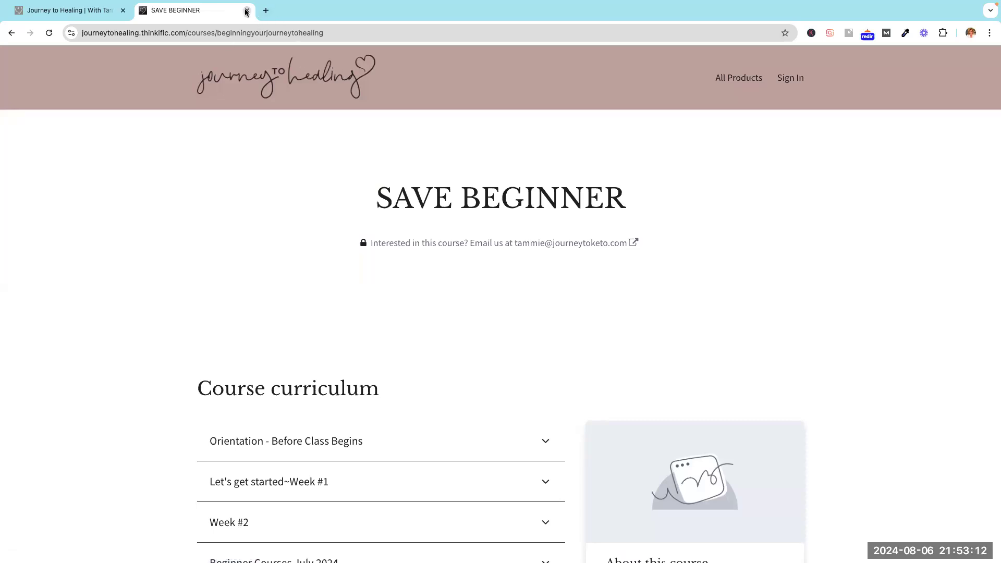
click(246, 10)
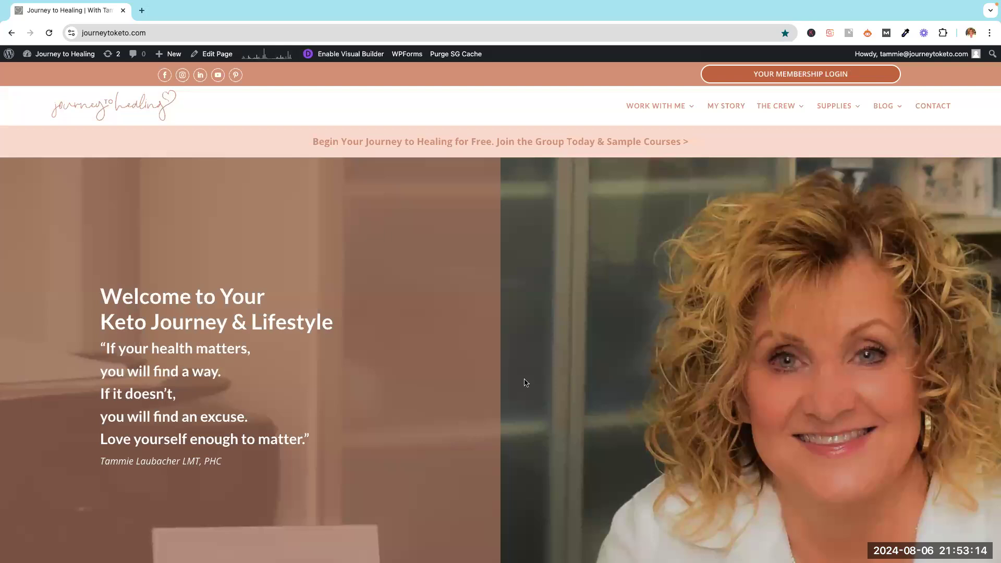
mouse_move(516, 384)
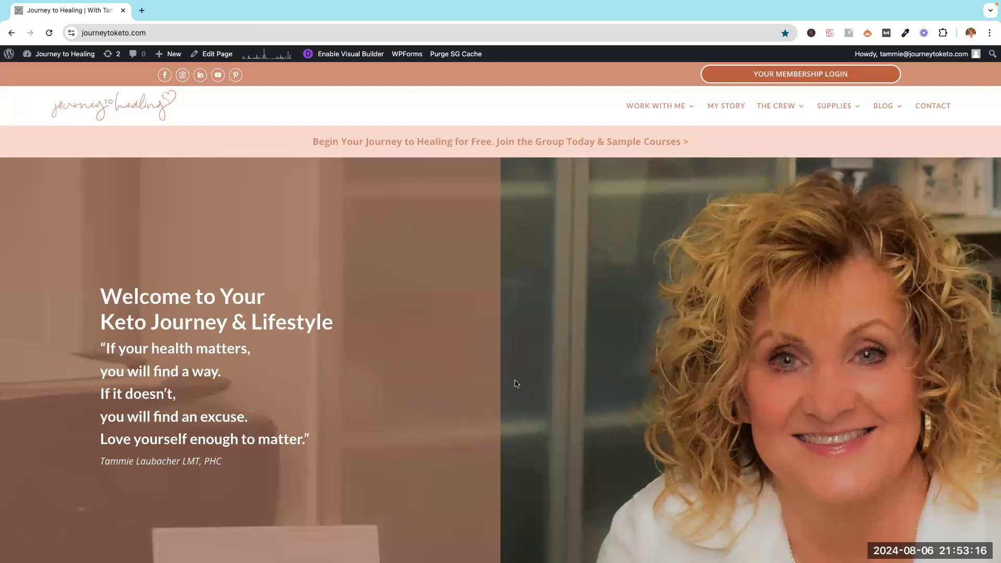